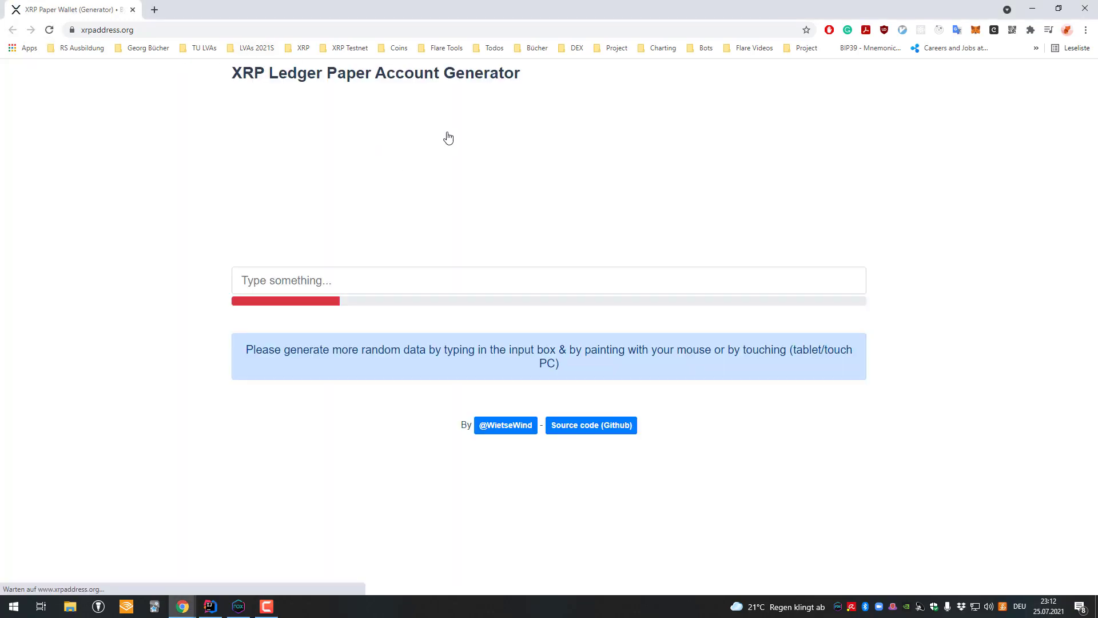
# - Verify the site address and browse the XRP-Paper-Account GitHub repository's src folder
pyautogui.click(105, 29)
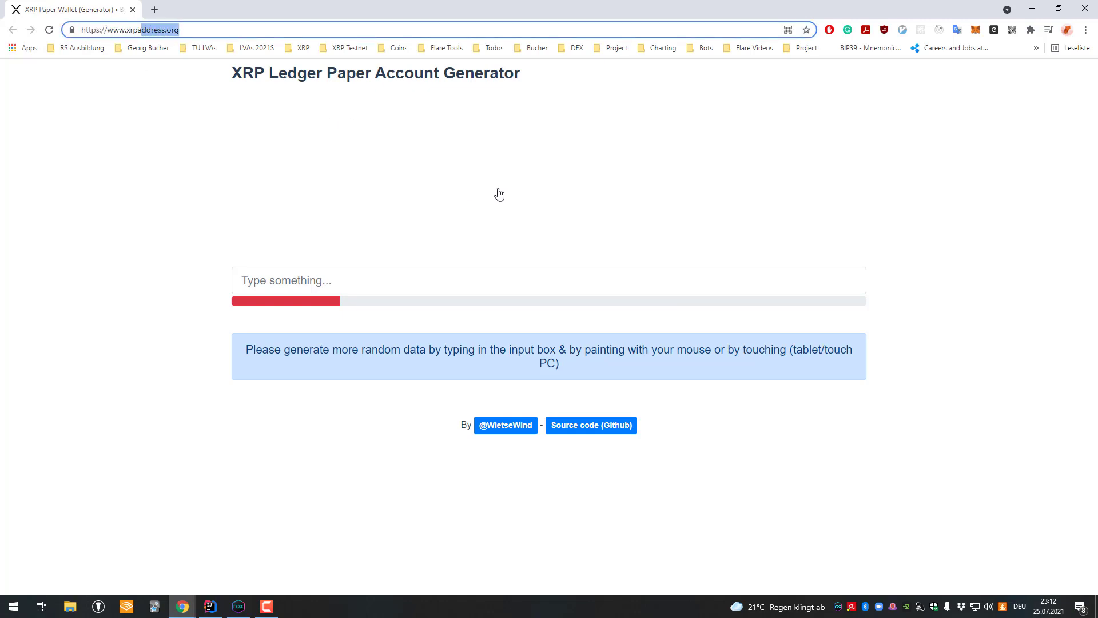
pyautogui.moveTo(499, 236)
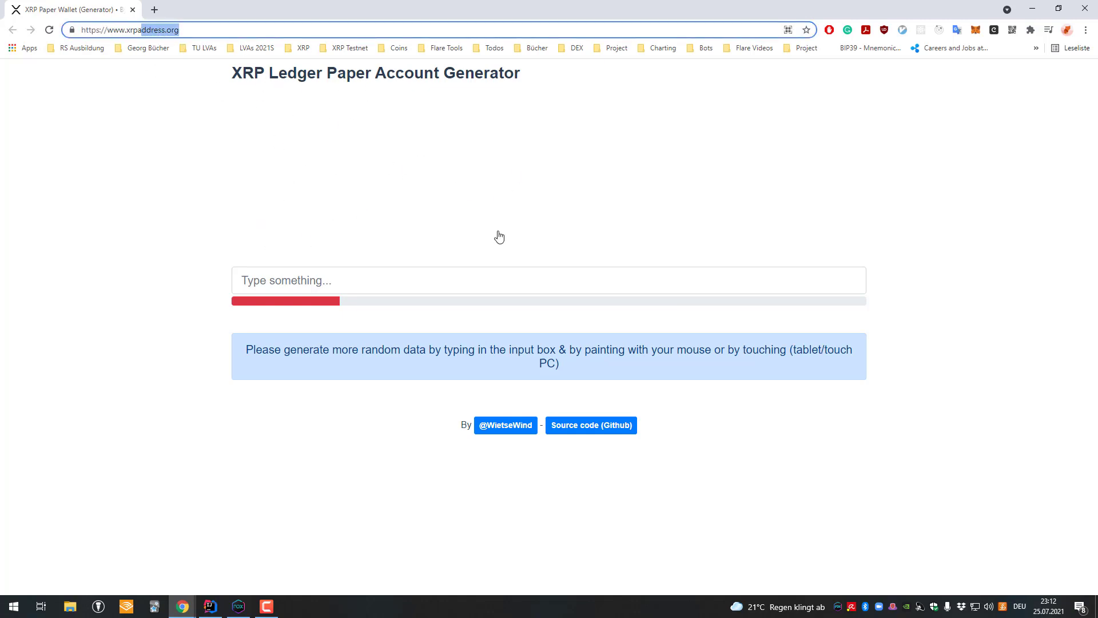
pyautogui.moveTo(715, 262)
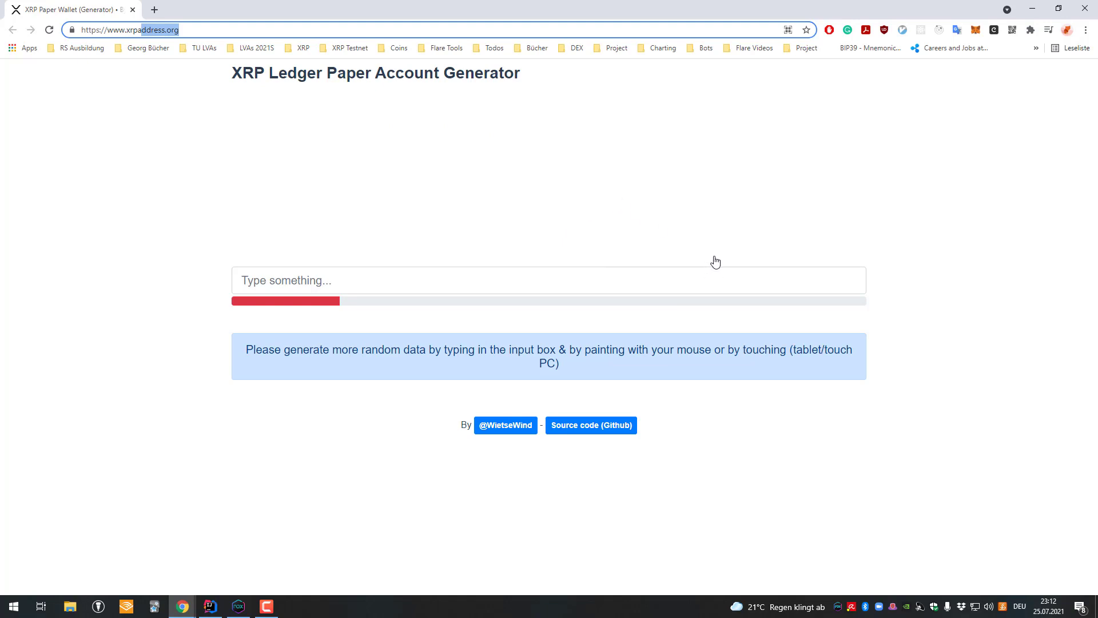
pyautogui.moveTo(667, 291)
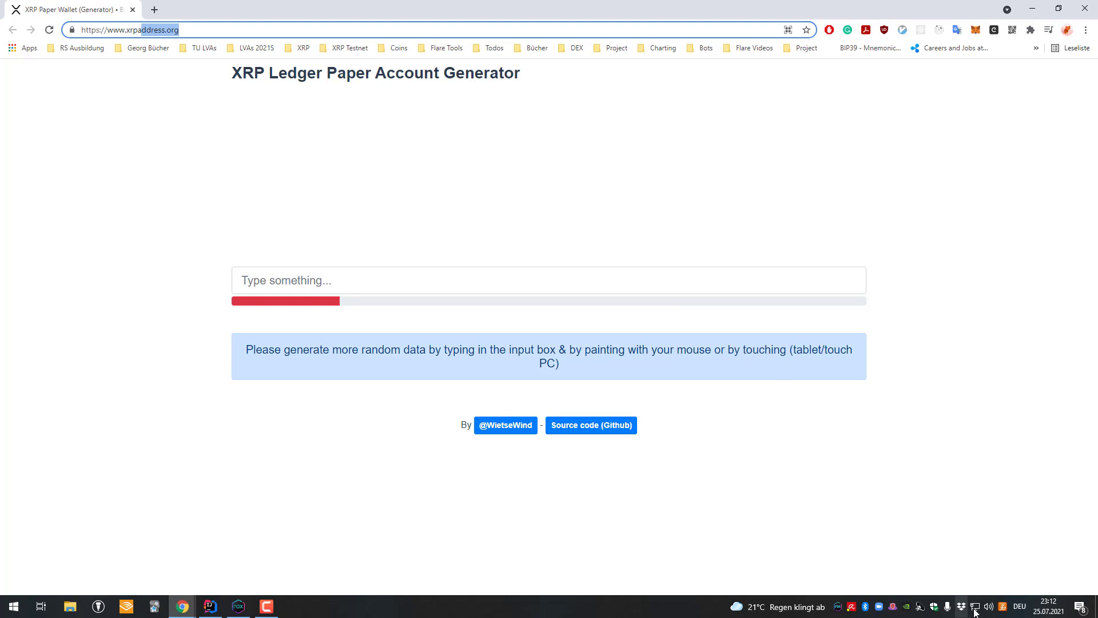
pyautogui.moveTo(613, 318)
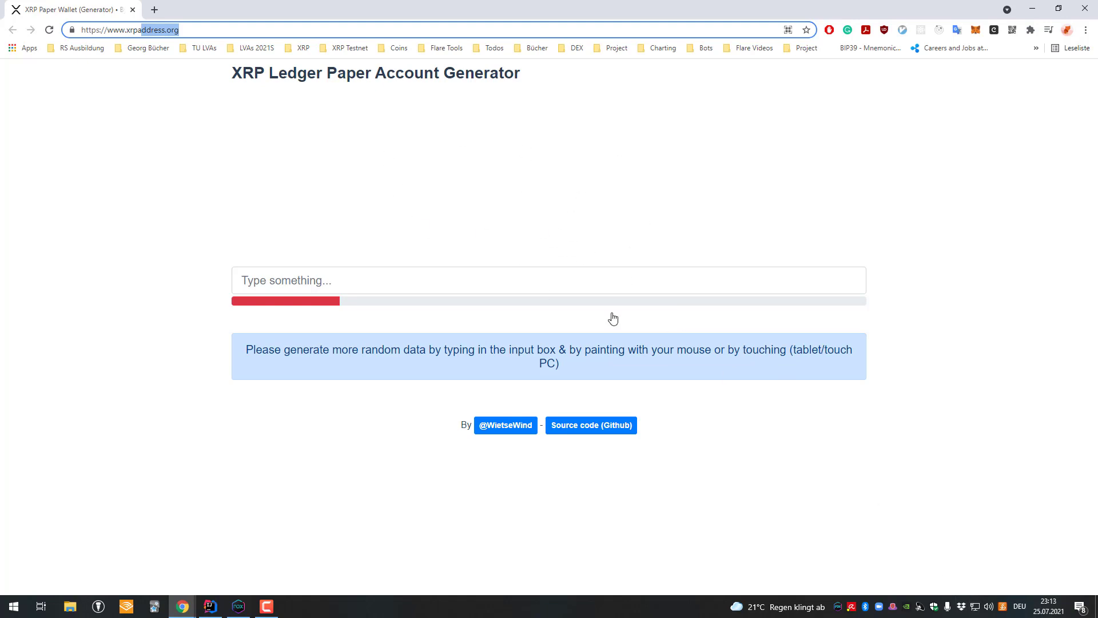
pyautogui.moveTo(521, 261)
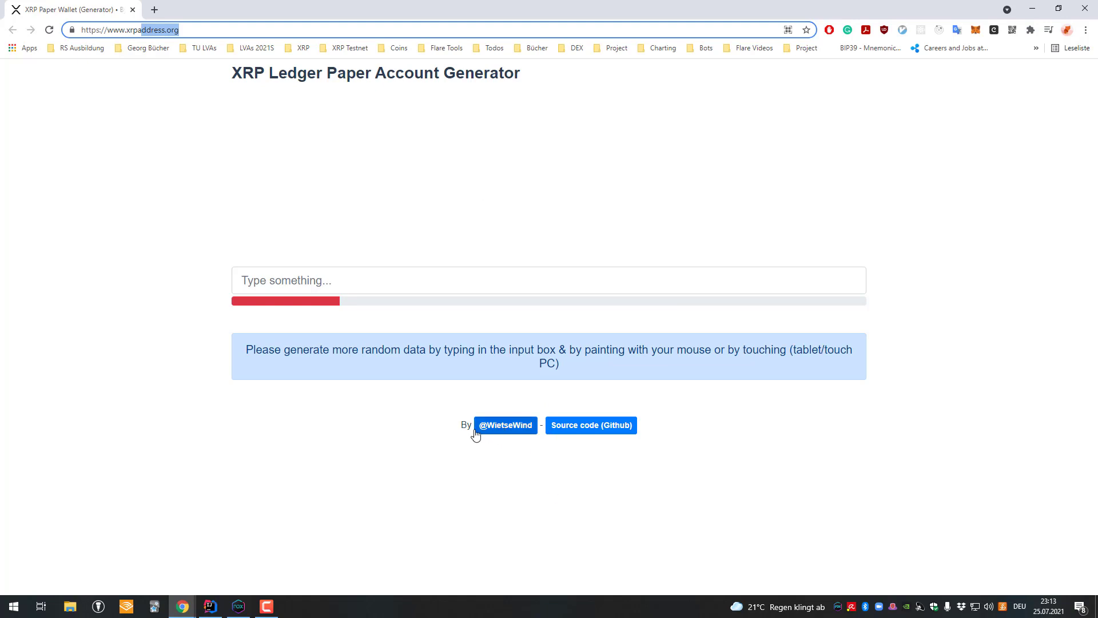
pyautogui.moveTo(592, 425)
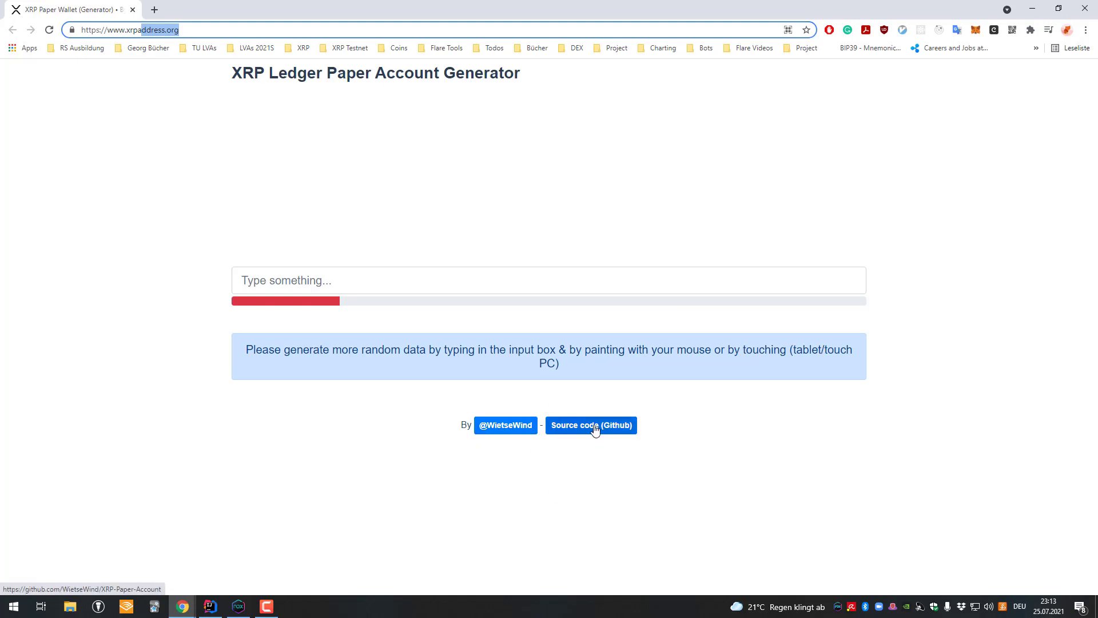
pyautogui.click(590, 425)
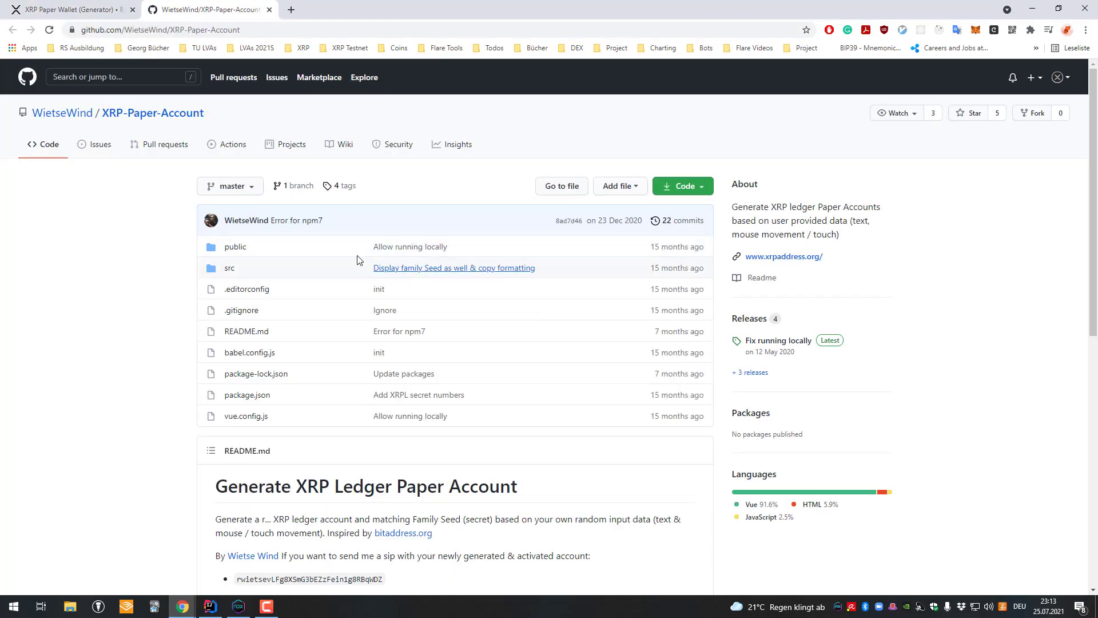
pyautogui.click(229, 267)
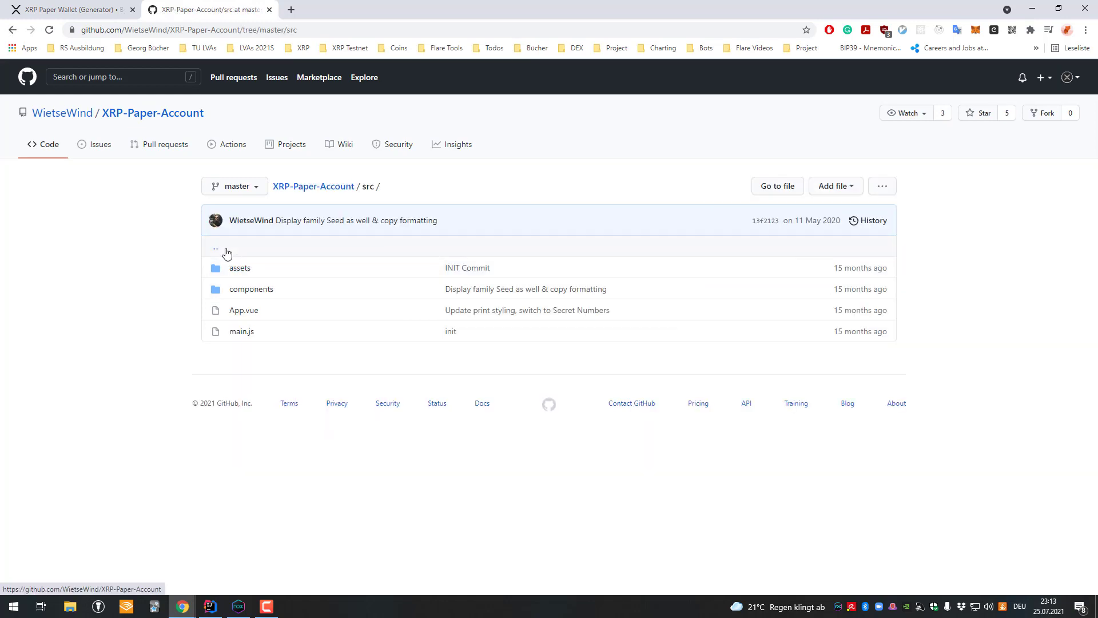
pyautogui.click(153, 113)
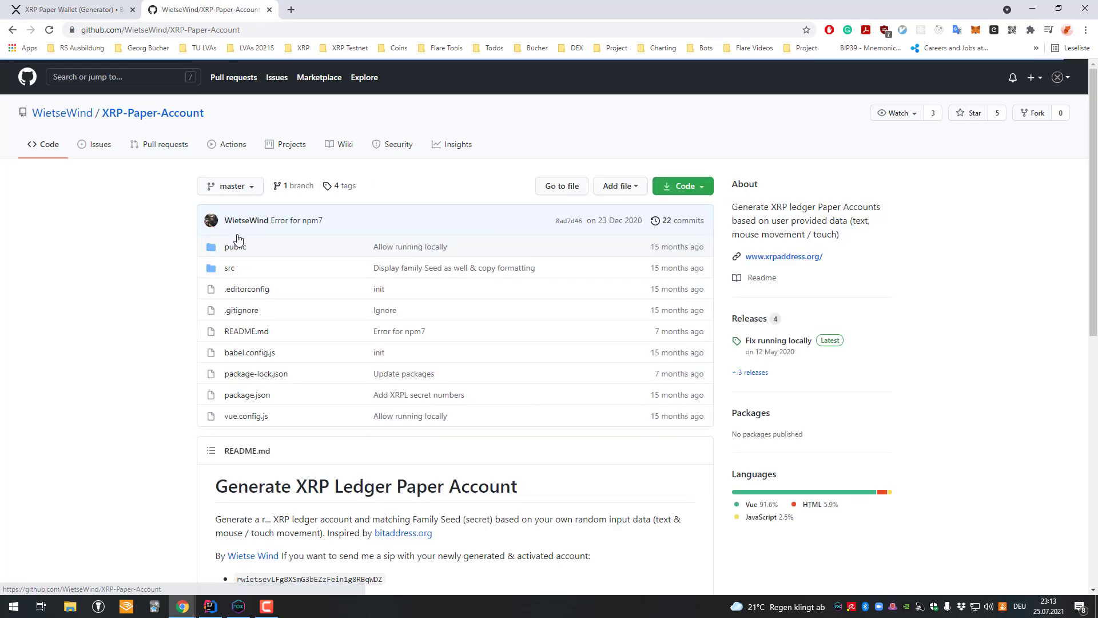
pyautogui.moveTo(692, 410)
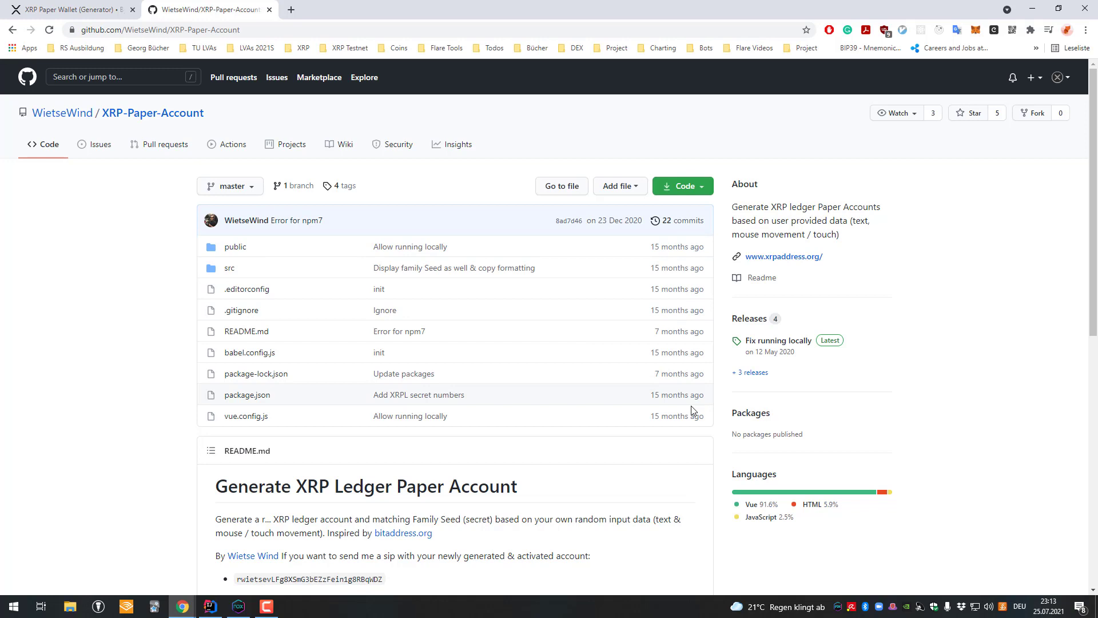
pyautogui.moveTo(264, 273)
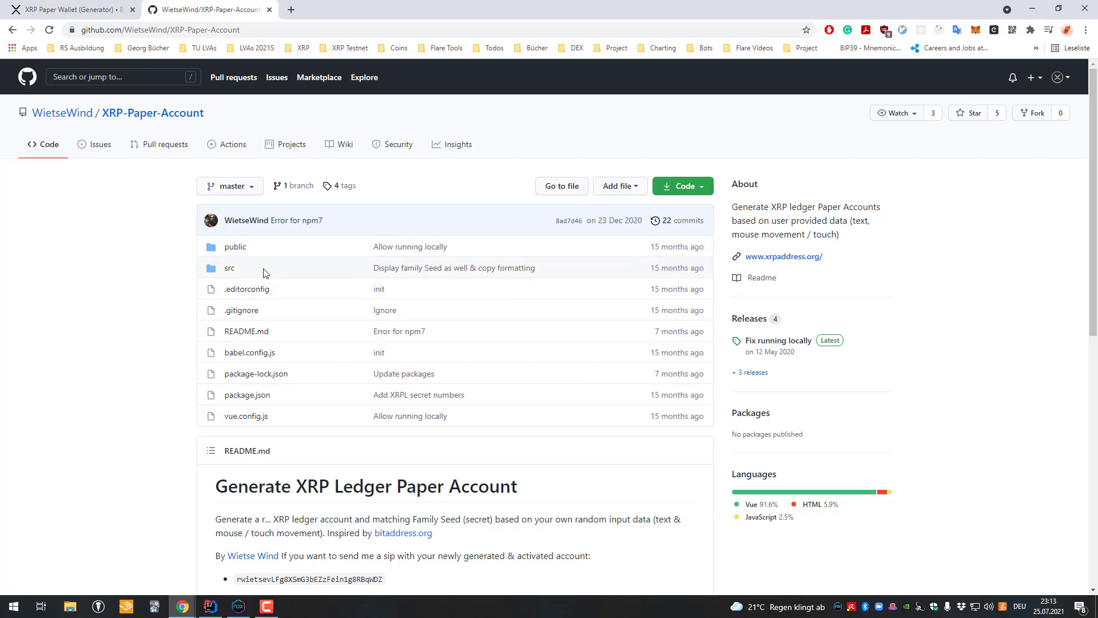
# - Return to the generator page with developer tools monitoring network activity
pyautogui.click(229, 268)
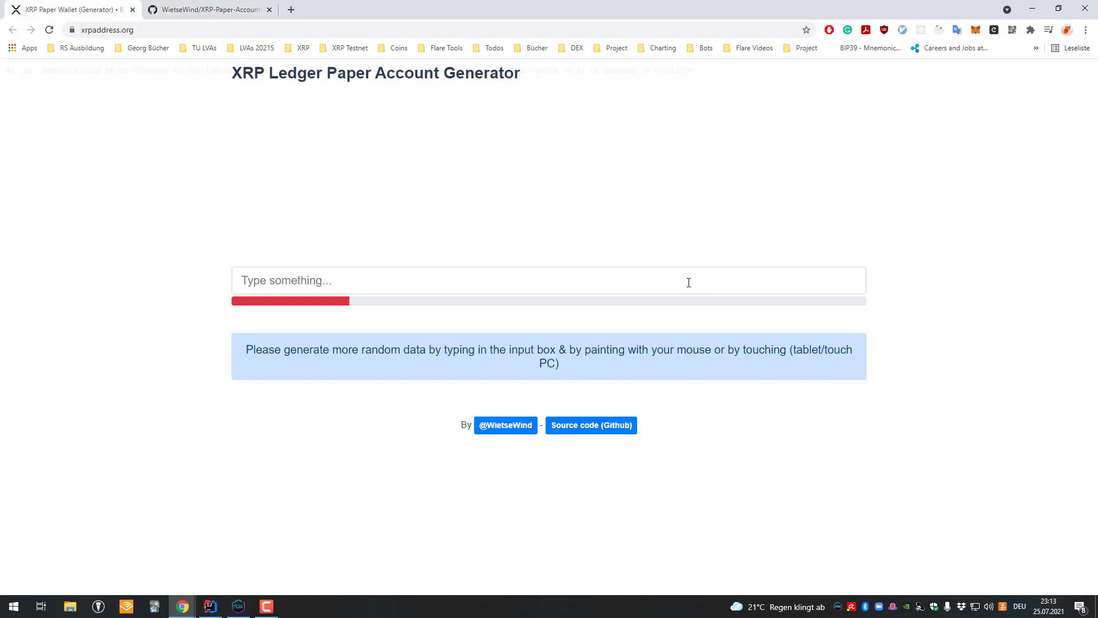
pyautogui.press('F12')
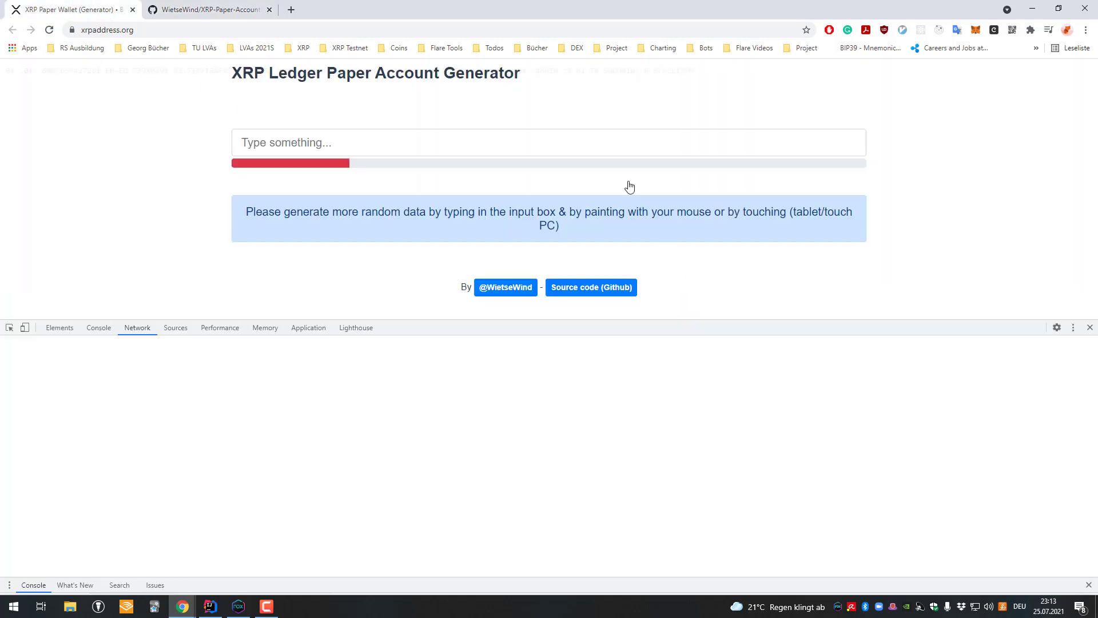
pyautogui.click(137, 327)
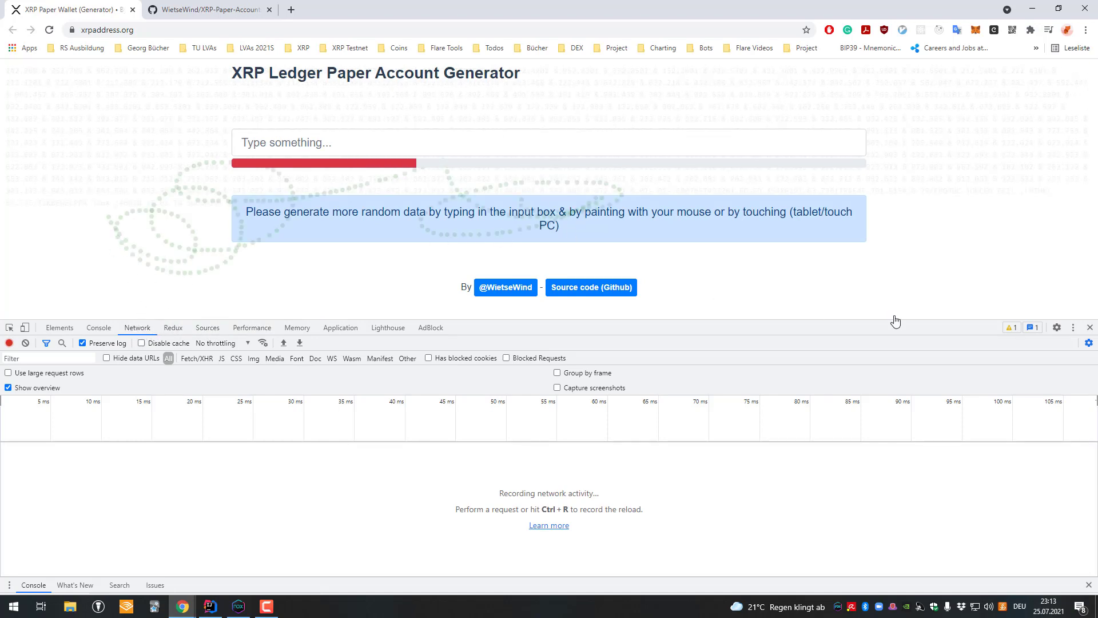
# - Feed random keystrokes and mouse input until a fresh account address, secret numbers and family seed appear
pyautogui.click(1089, 327)
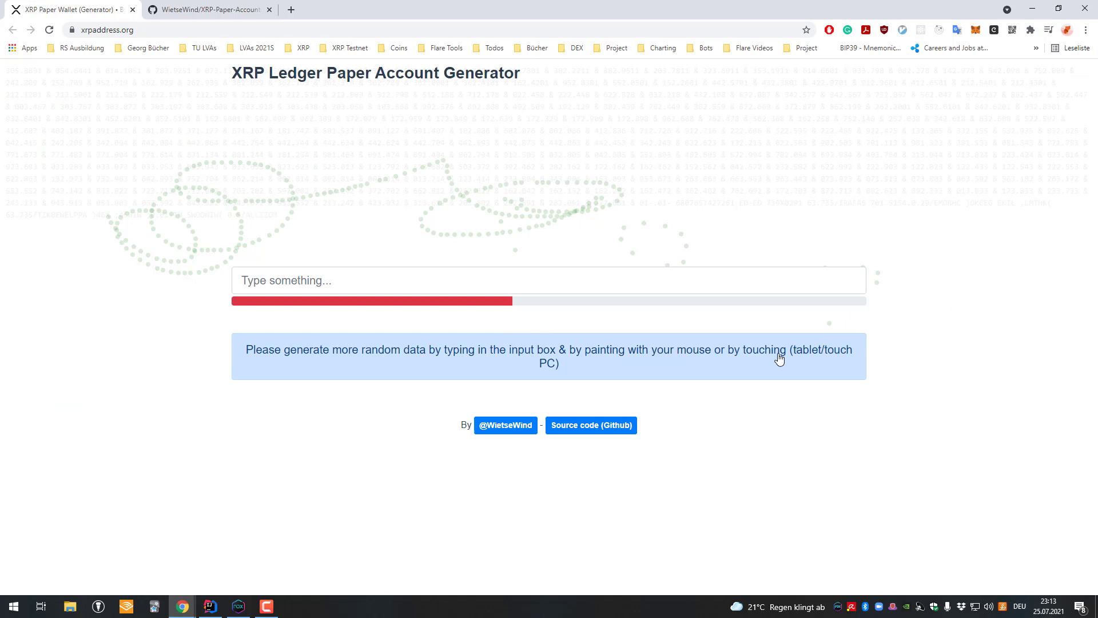
pyautogui.moveTo(543, 558)
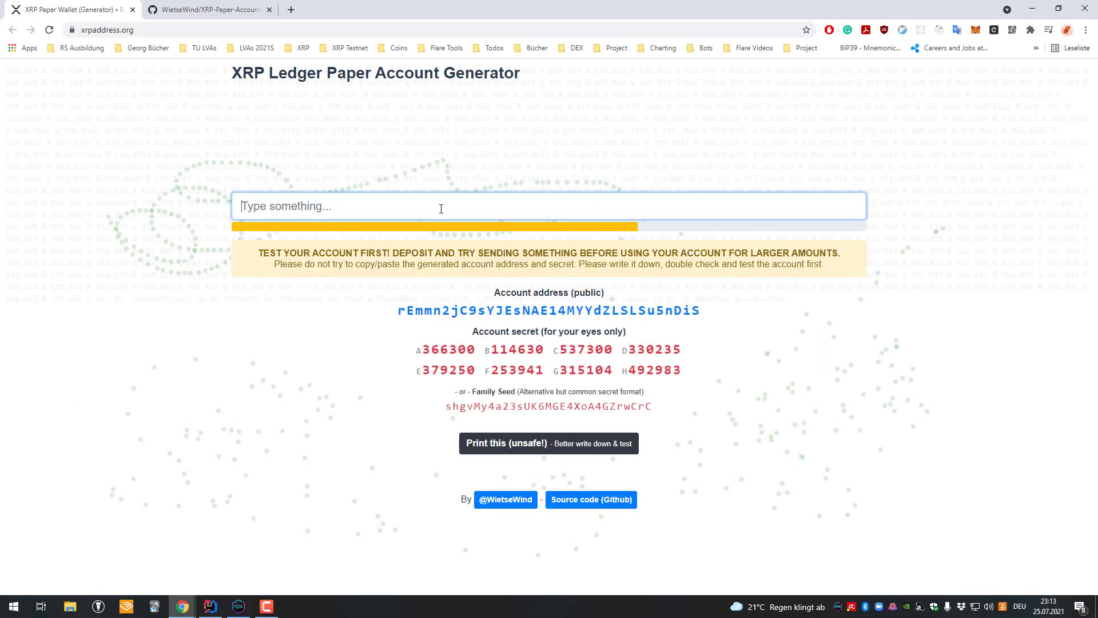
pyautogui.moveTo(555, 265)
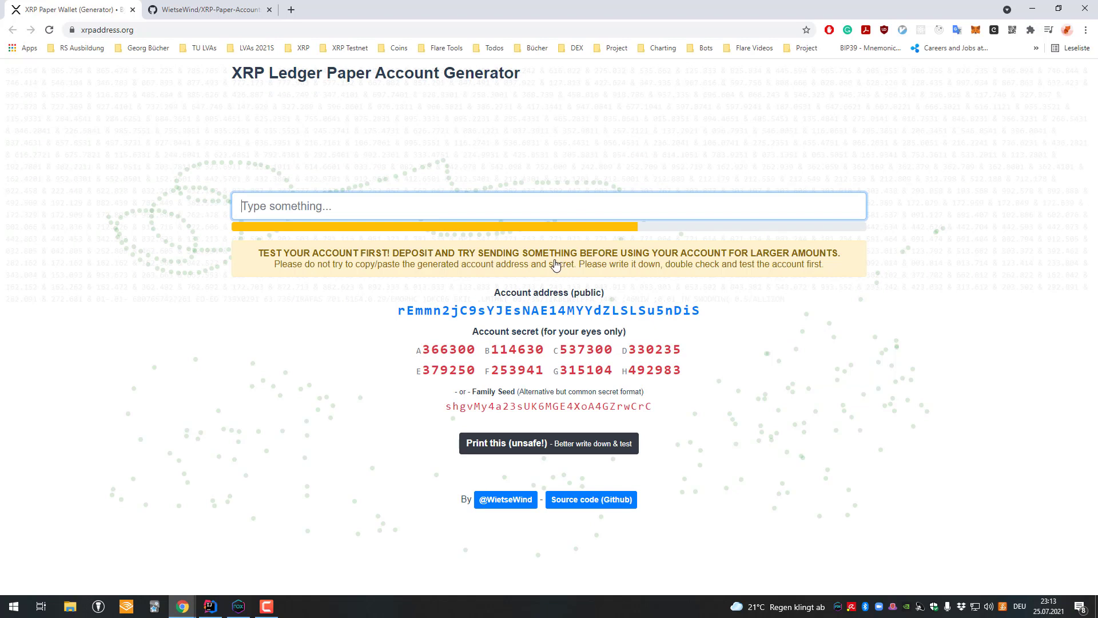
pyautogui.write('sdfsdfsdfl34k234k9234jk23j4')
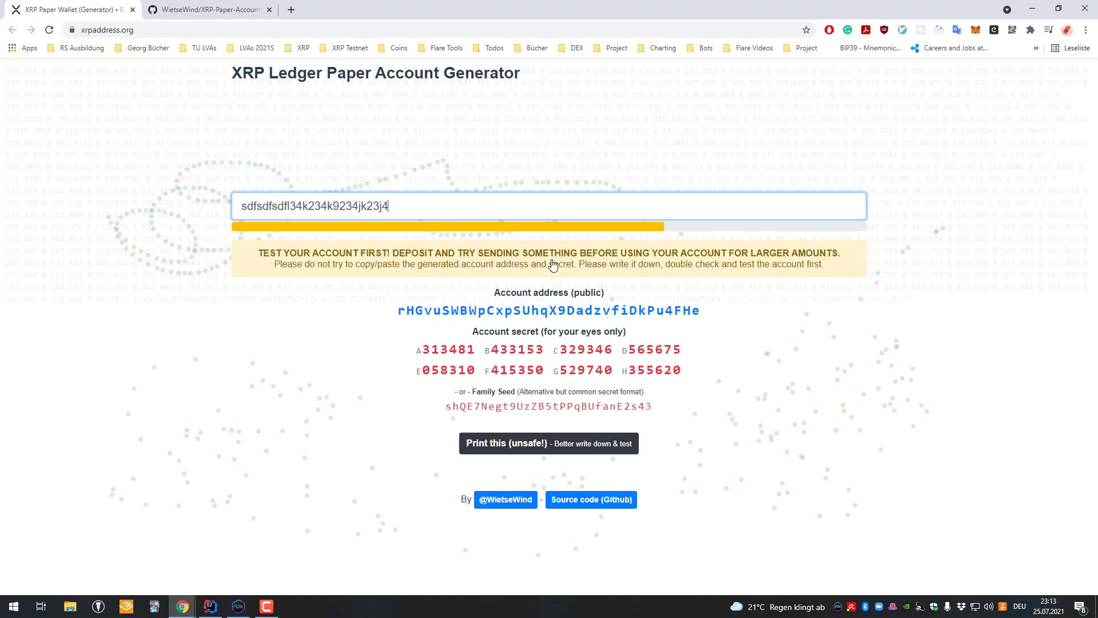
pyautogui.write('423j423j4hisdfsdfsdfsdfsdf')
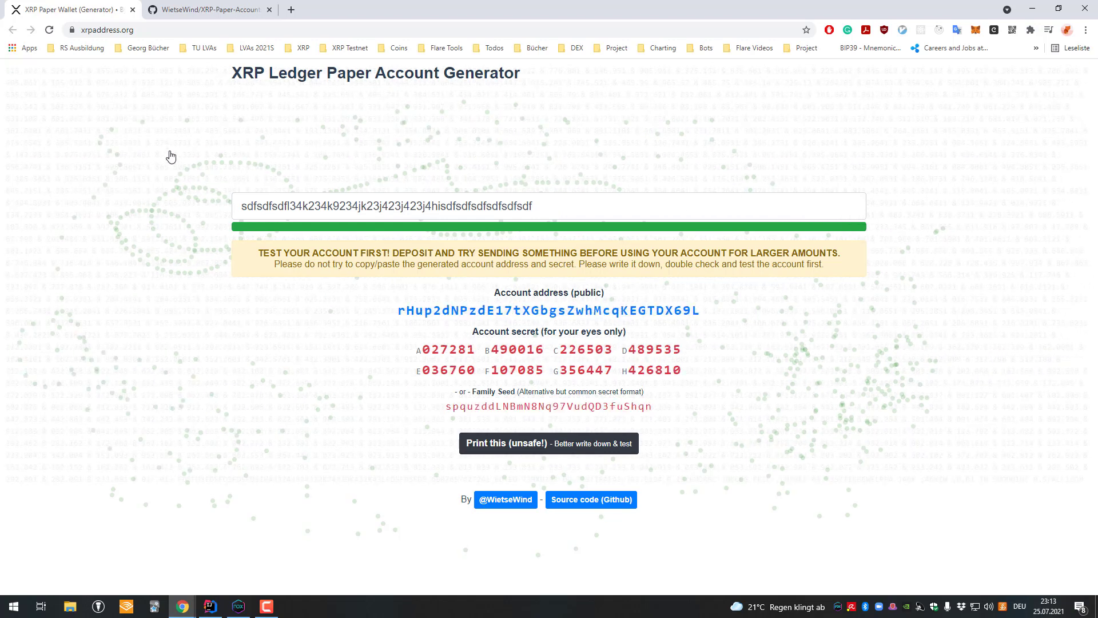
pyautogui.moveTo(552, 333)
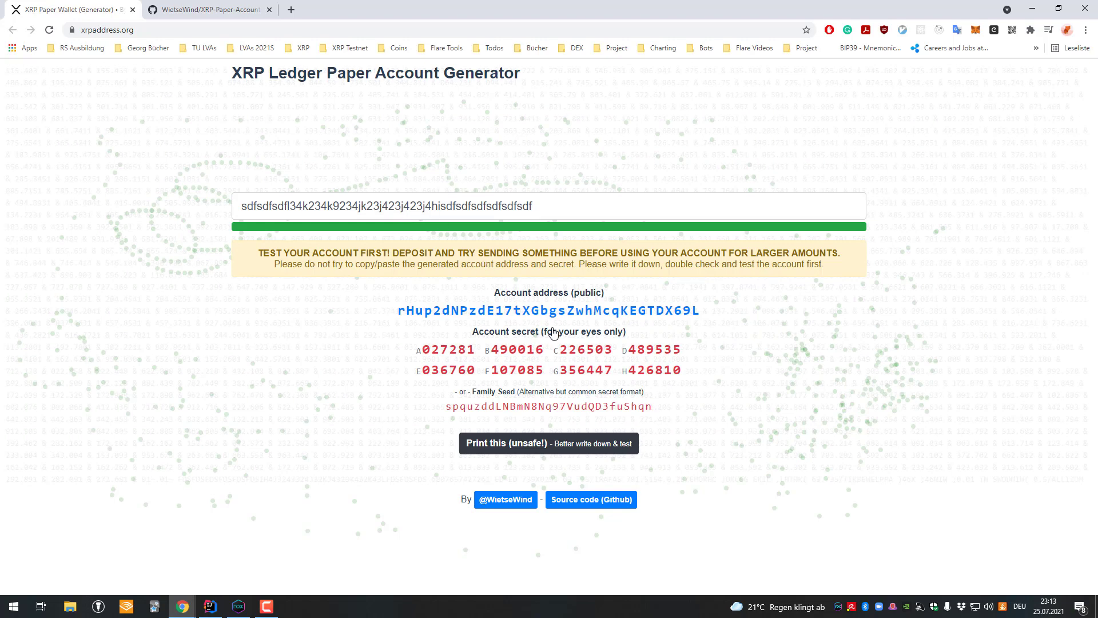
pyautogui.moveTo(585, 324)
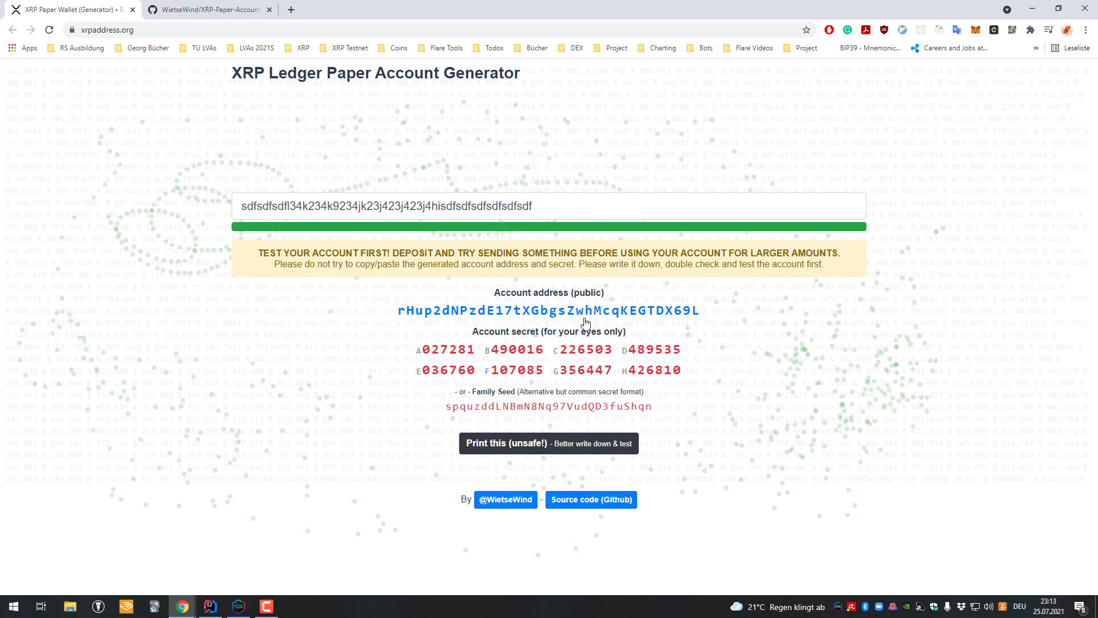
pyautogui.moveTo(487, 404)
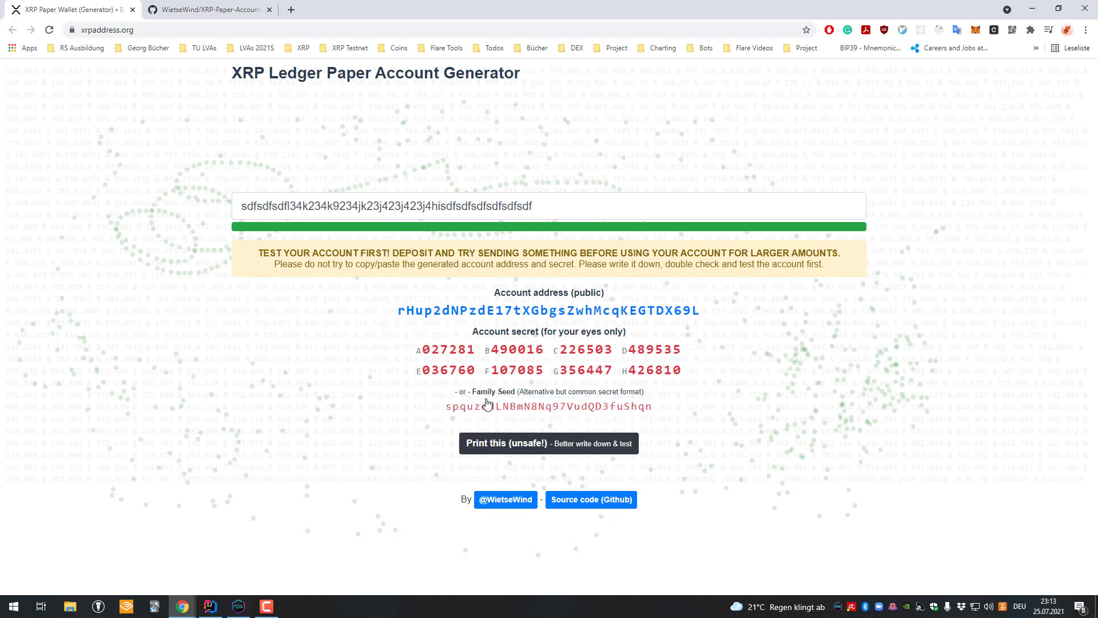
pyautogui.moveTo(587, 409)
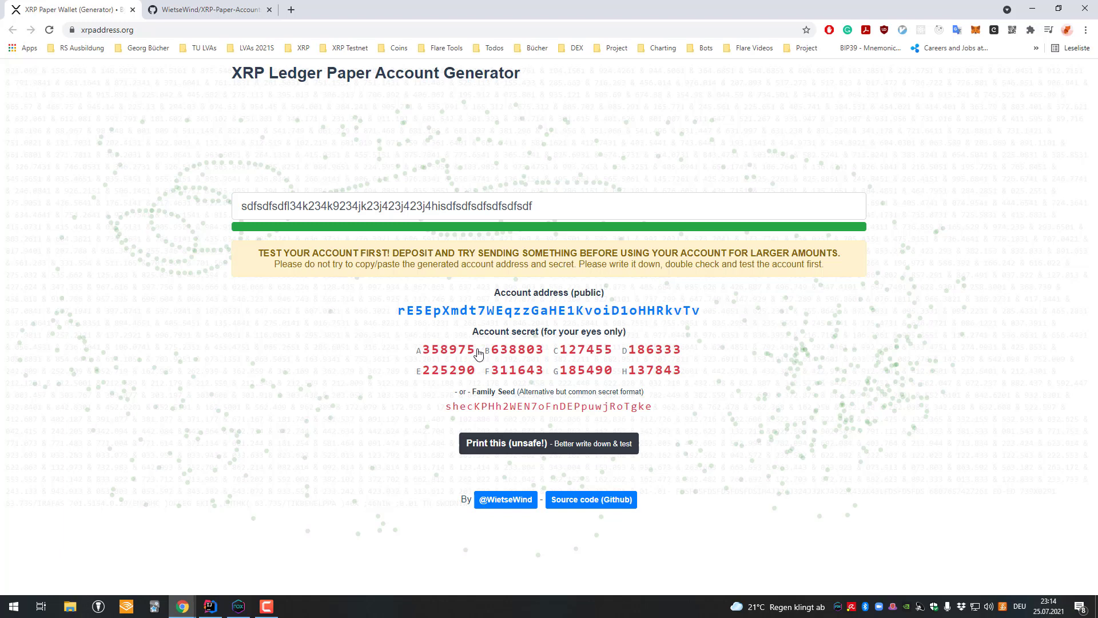
pyautogui.moveTo(845, 301)
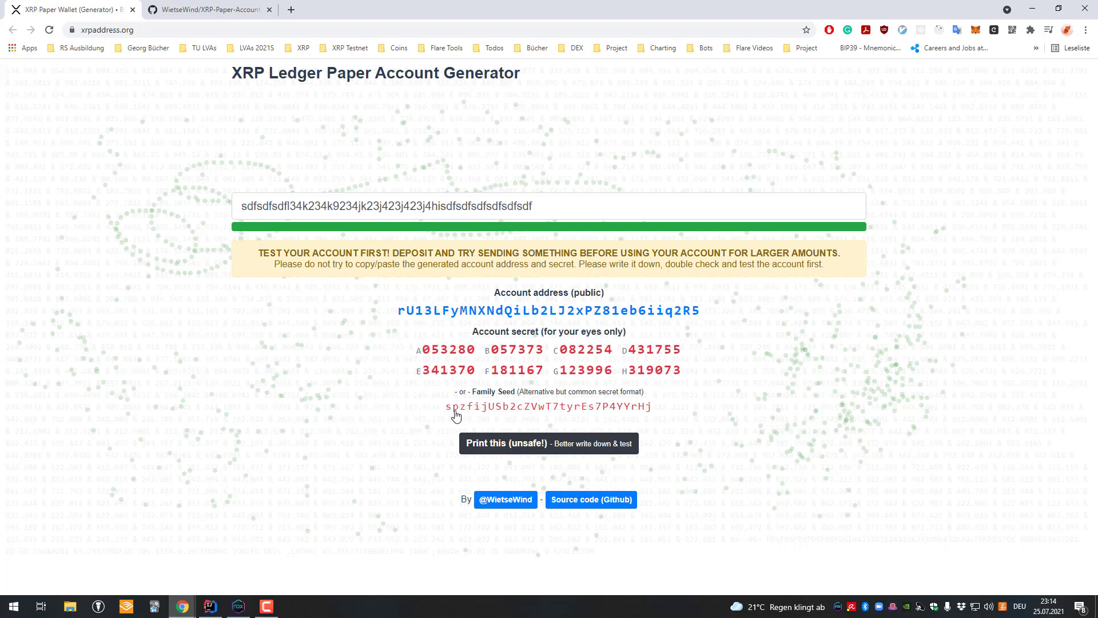
pyautogui.moveTo(497, 418)
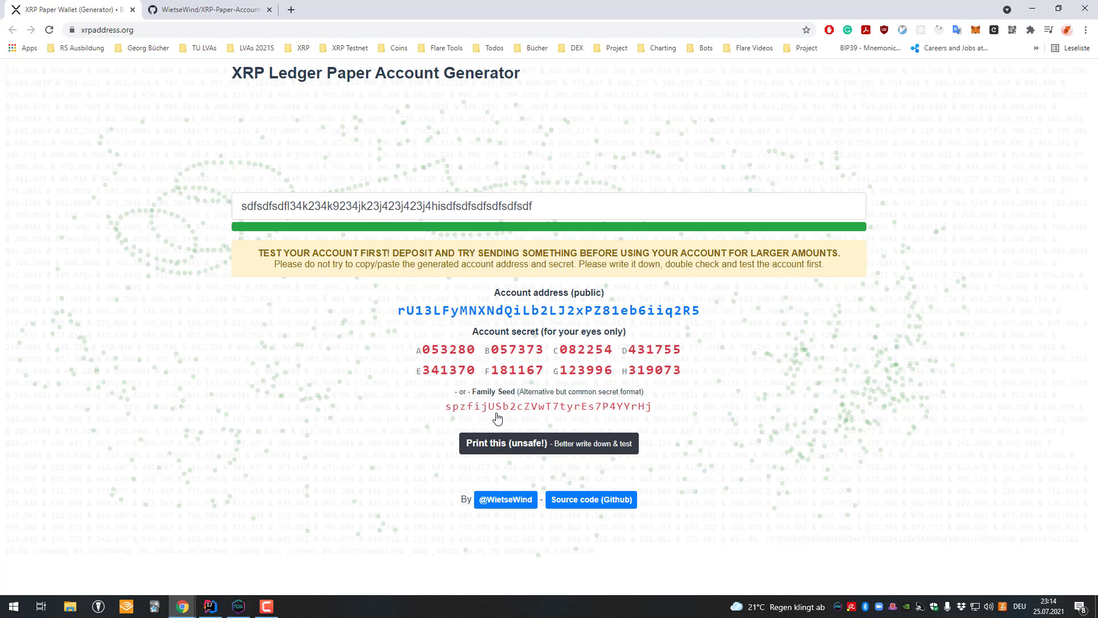
pyautogui.moveTo(441, 418)
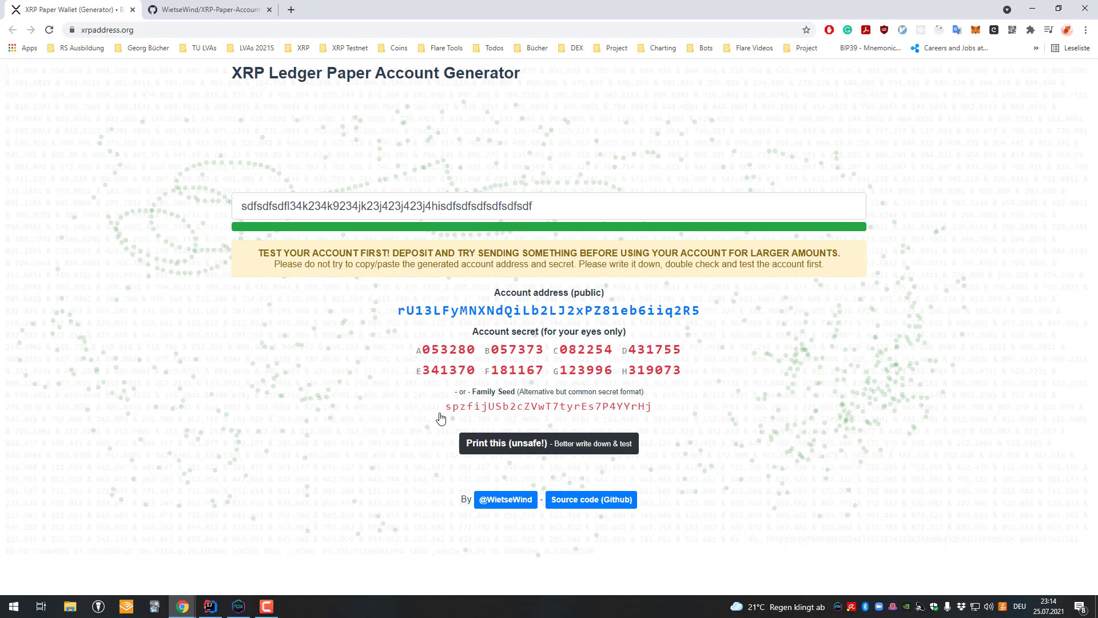
pyautogui.moveTo(490, 412)
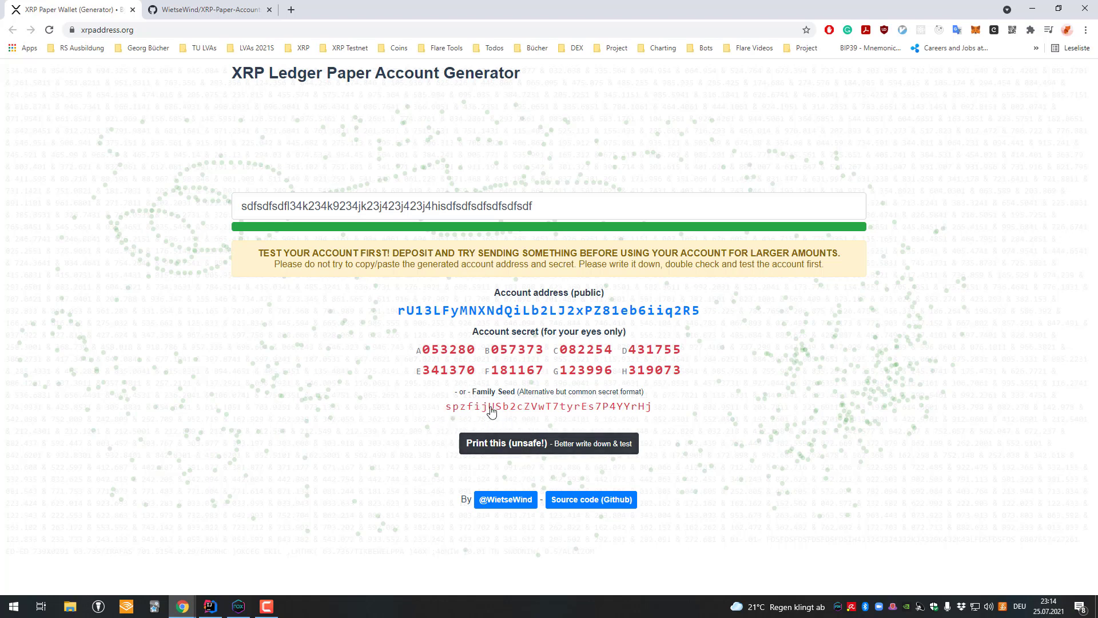
pyautogui.moveTo(501, 398)
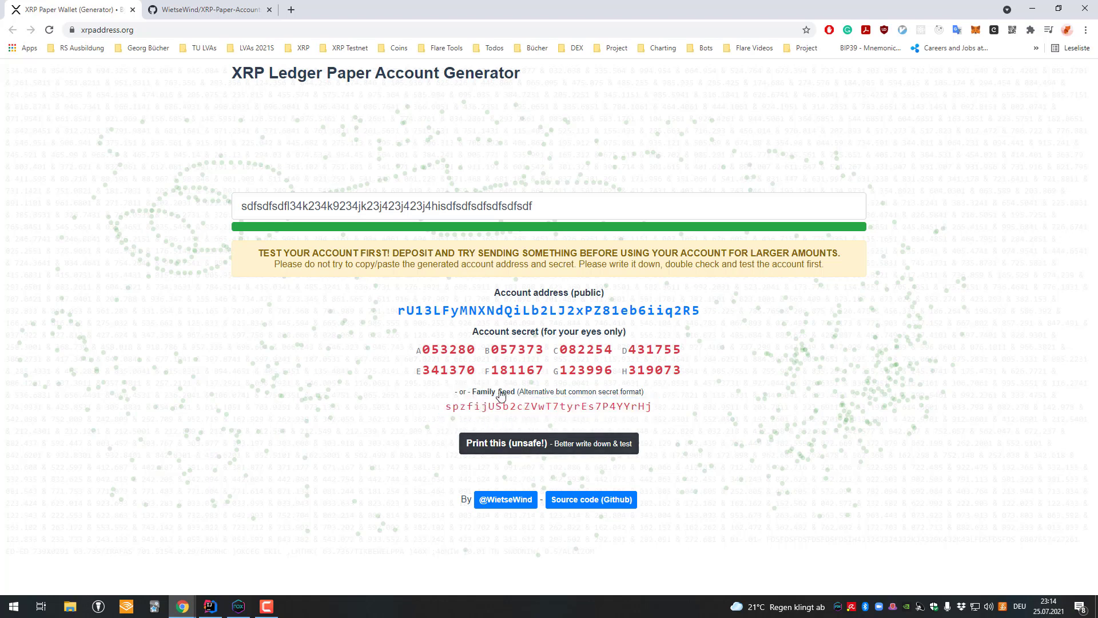
pyautogui.click(550, 310)
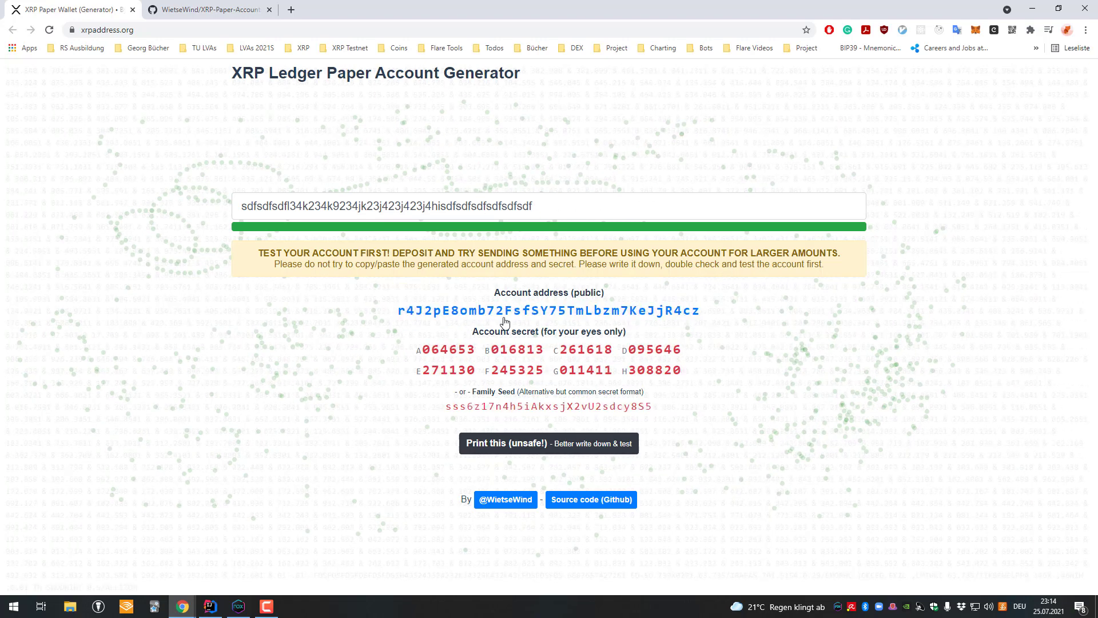
pyautogui.moveTo(663, 408)
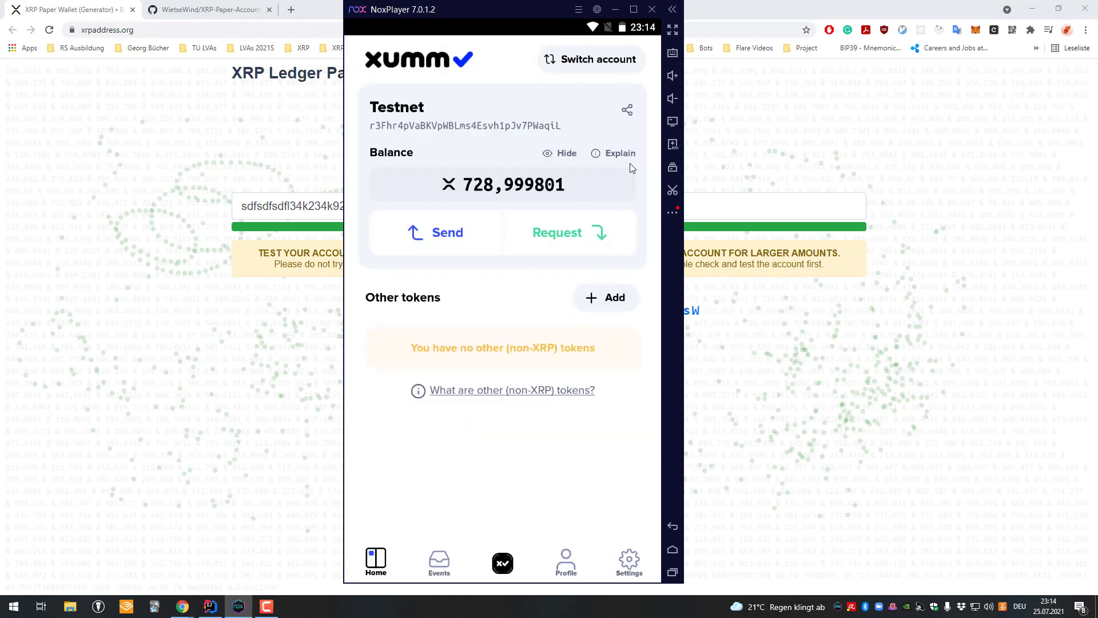
# - Reach the wallet accounts list via settings and the home screen
pyautogui.click(627, 561)
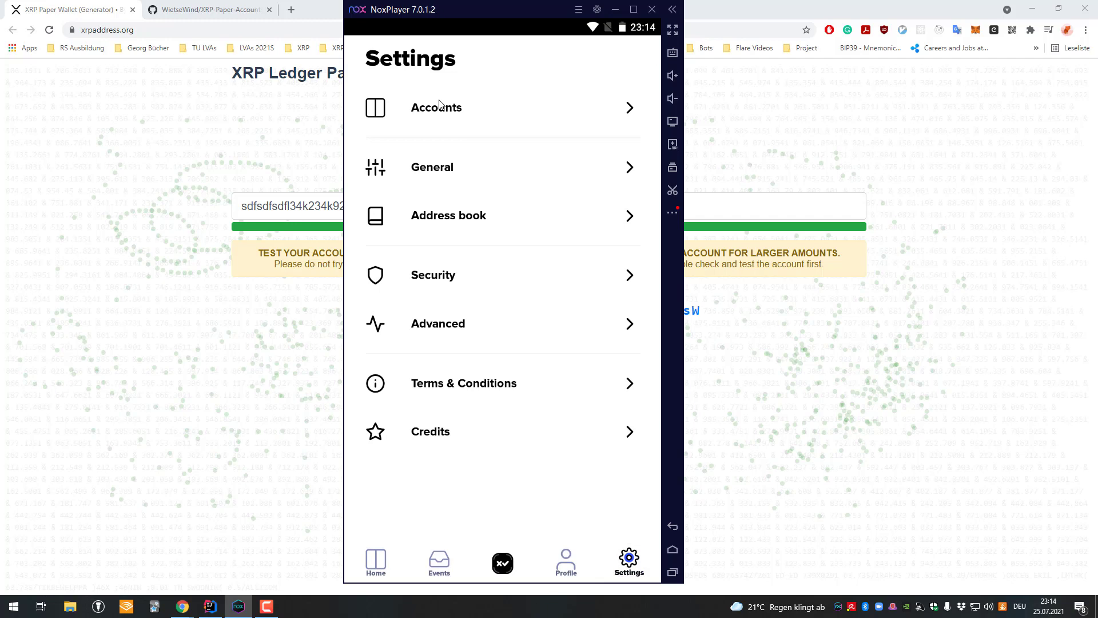
pyautogui.click(376, 560)
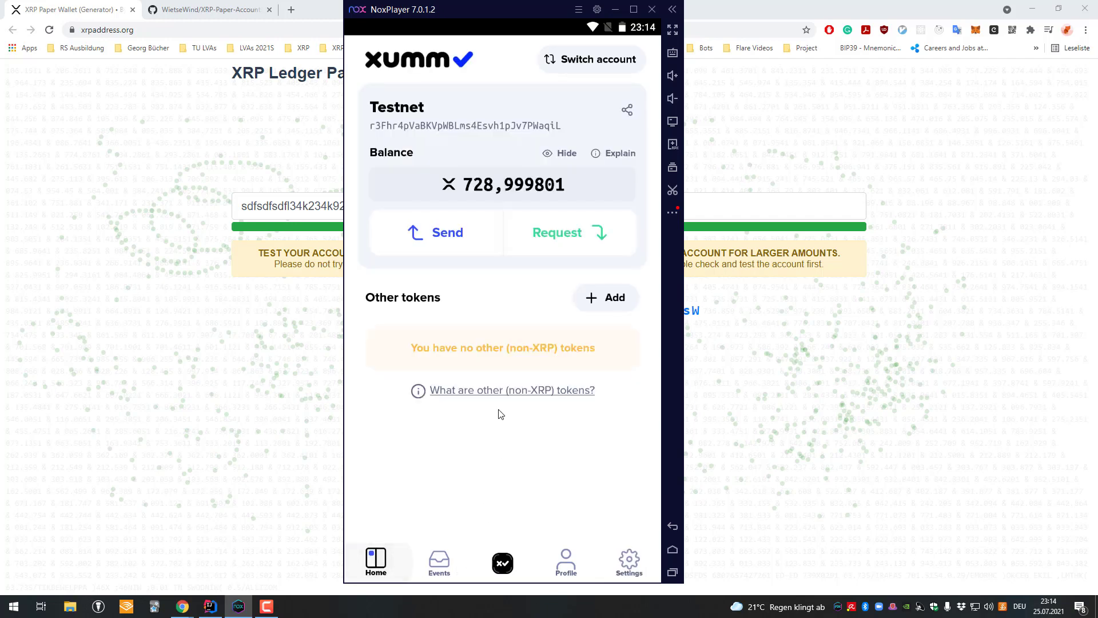
pyautogui.moveTo(511, 494)
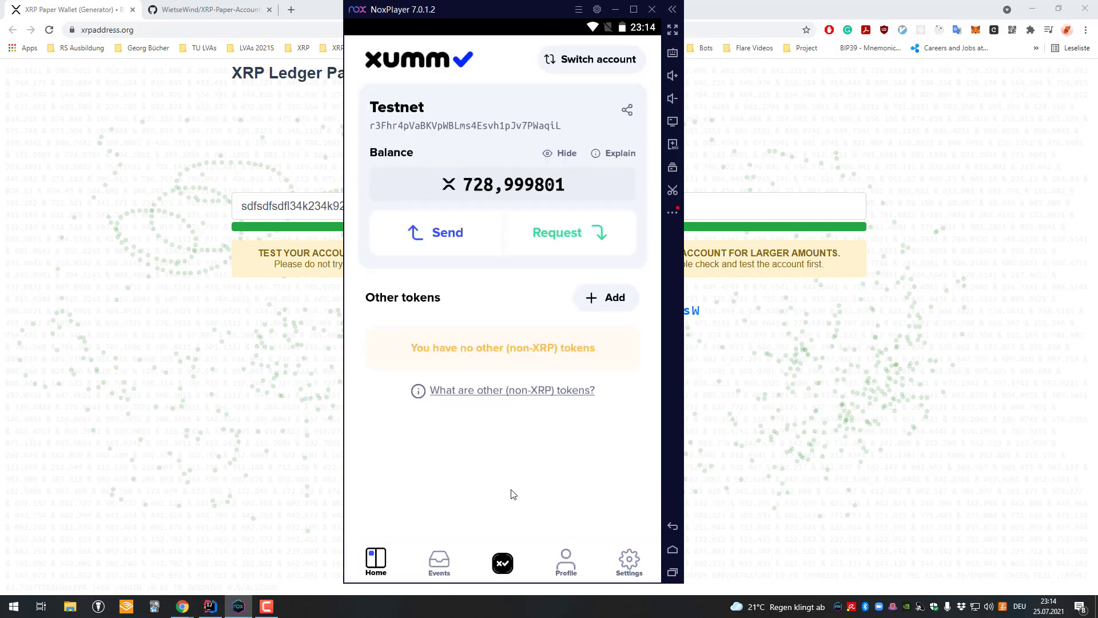
pyautogui.moveTo(617, 306)
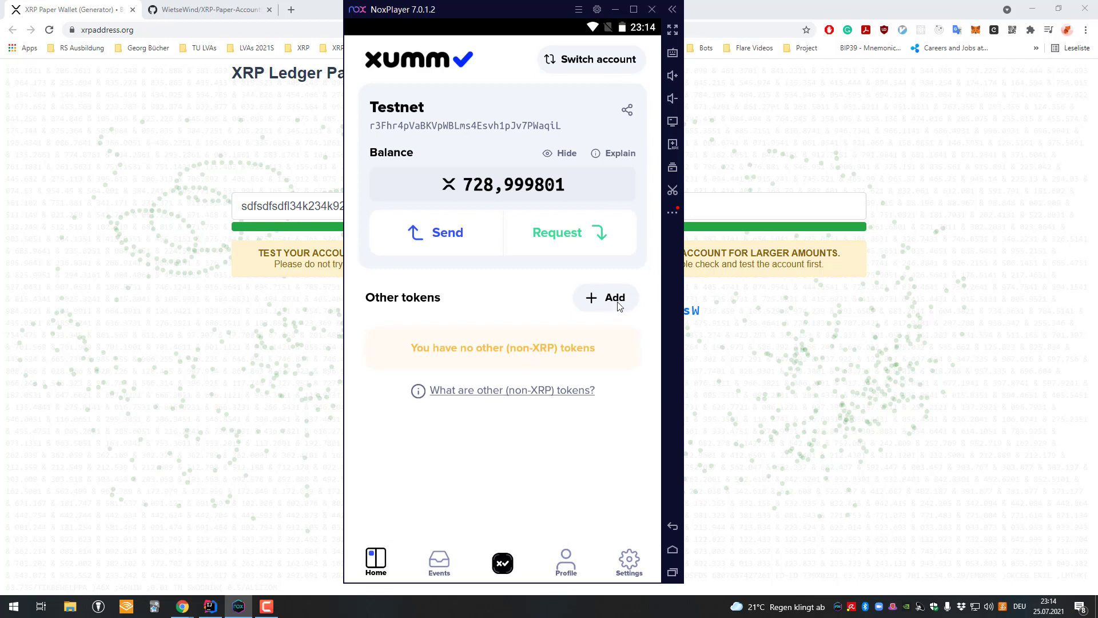
pyautogui.click(590, 59)
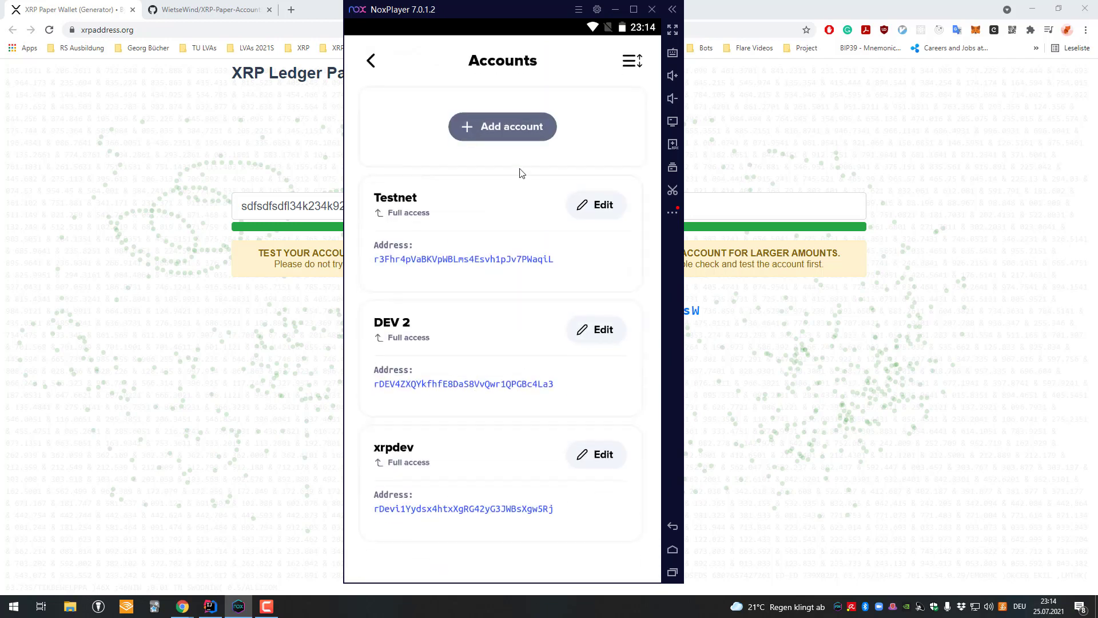
# - Start importing an existing account and choose family seed as the secret type
pyautogui.click(502, 127)
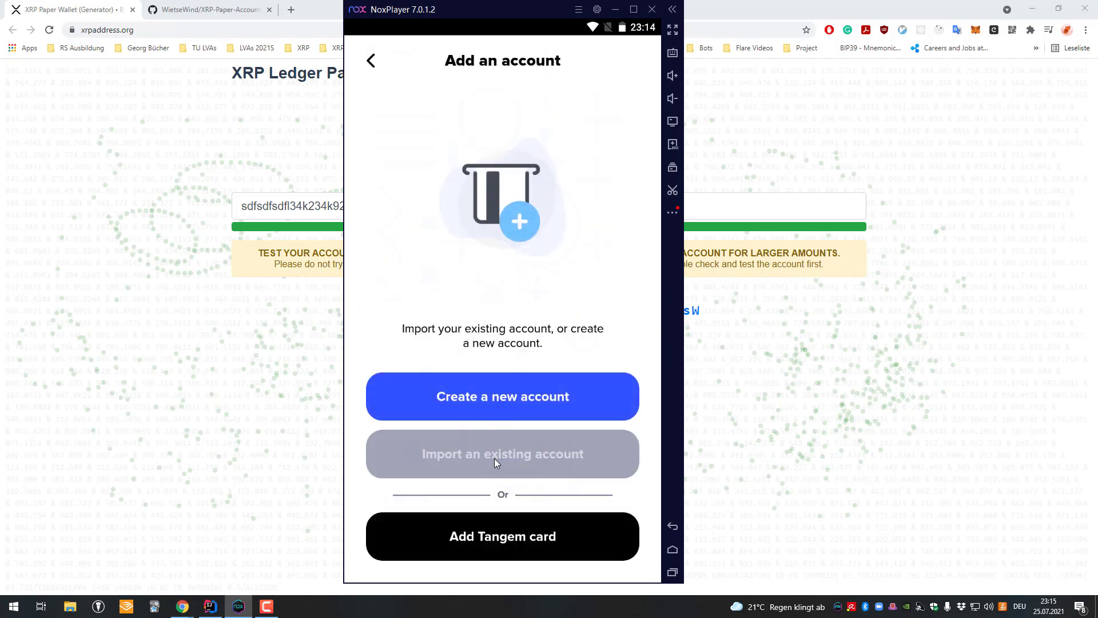
pyautogui.click(502, 452)
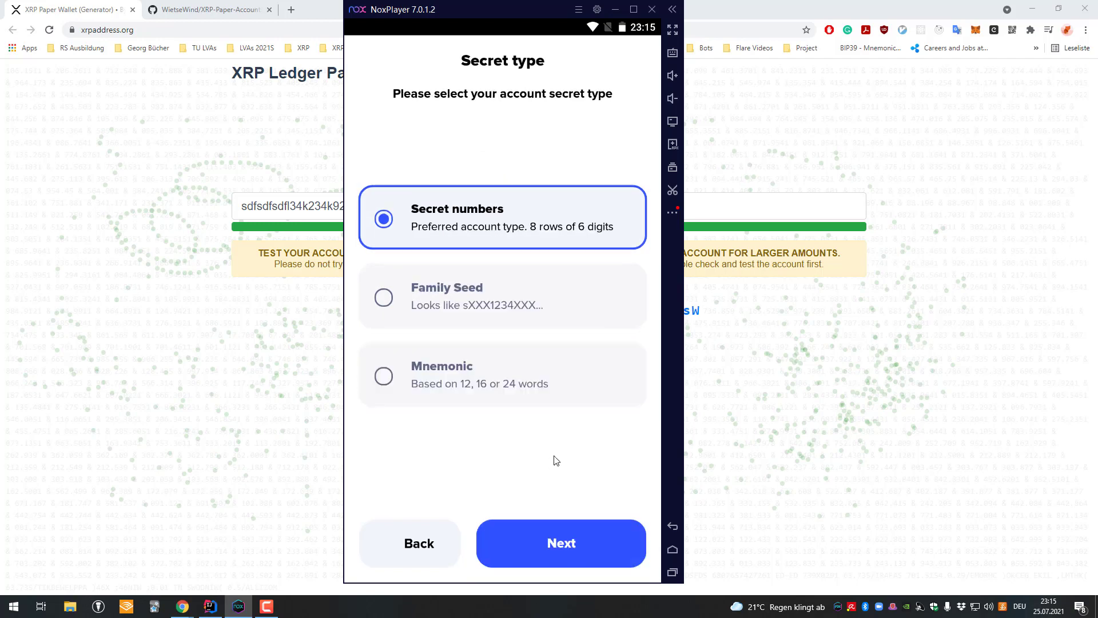
pyautogui.click(561, 543)
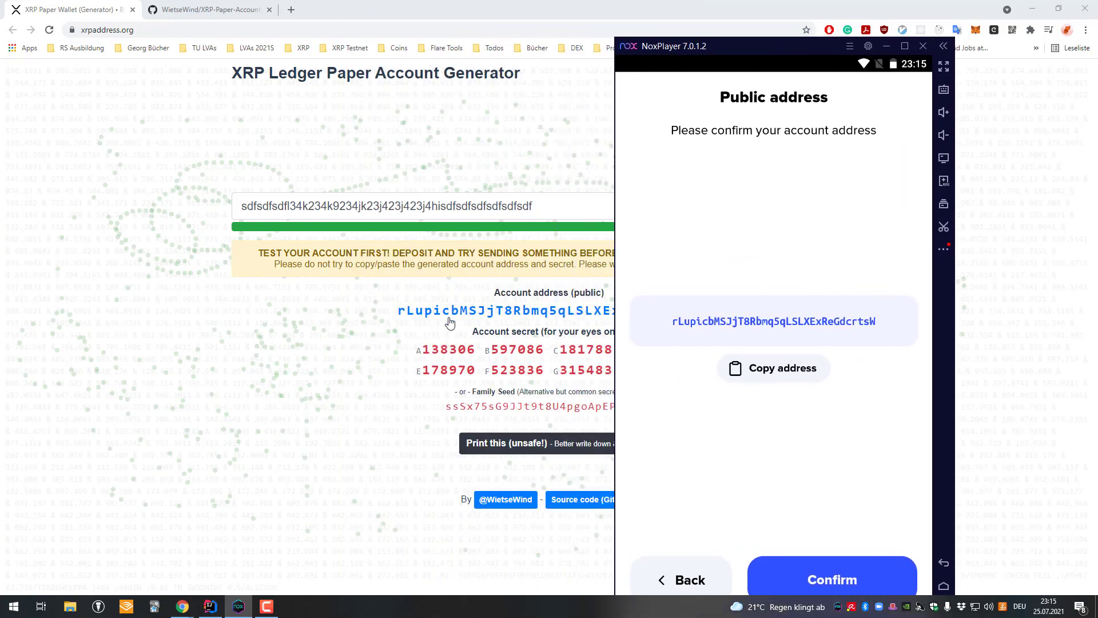
pyautogui.moveTo(773, 340)
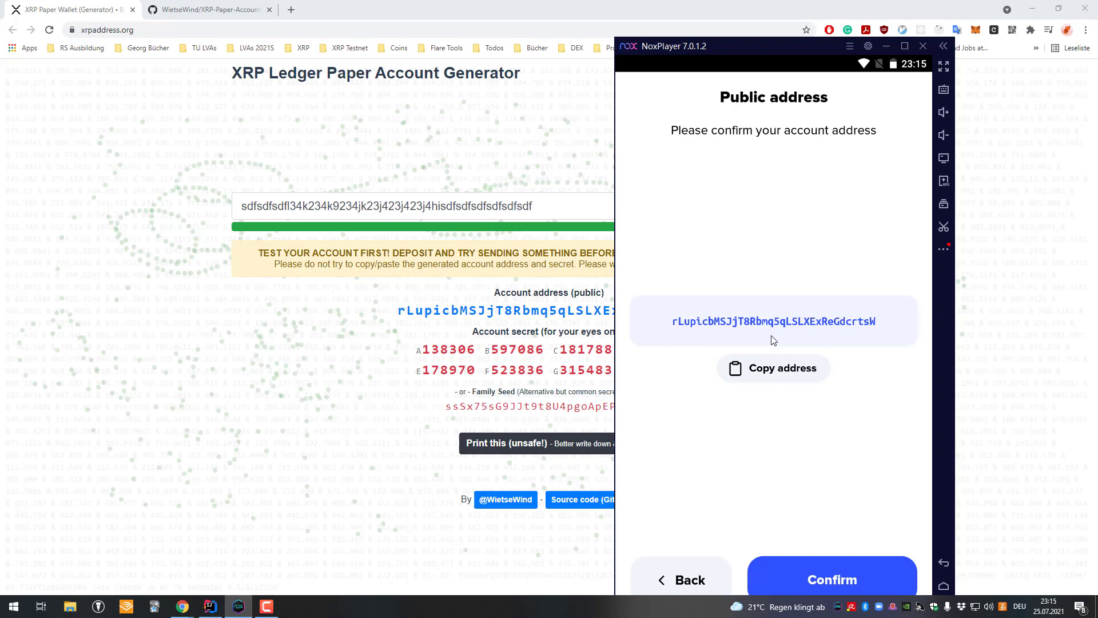
pyautogui.moveTo(712, 350)
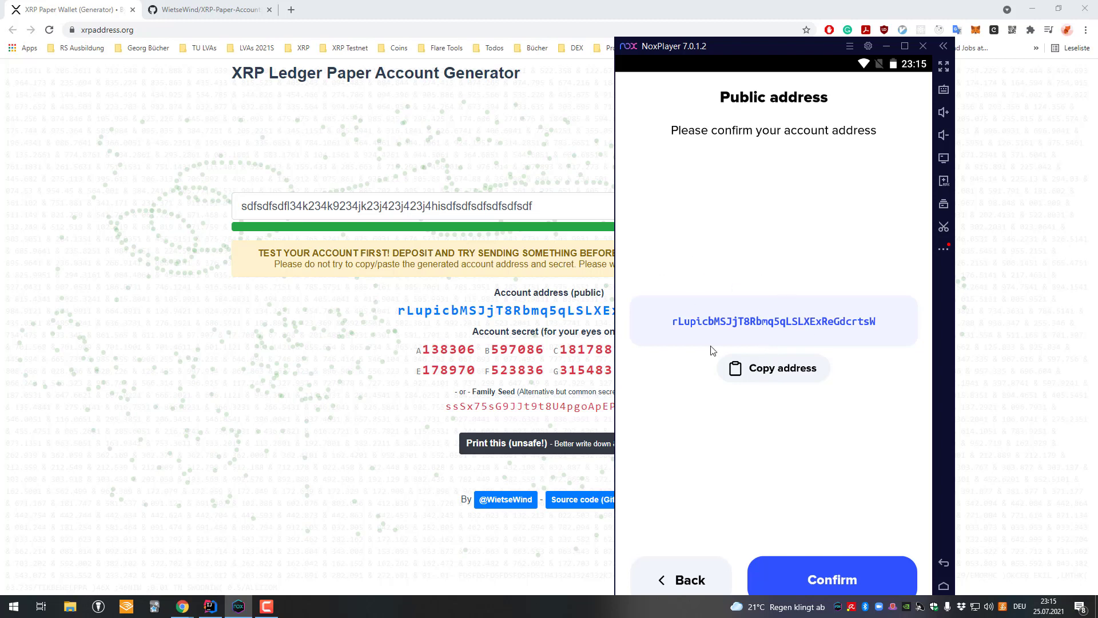
pyautogui.moveTo(473, 413)
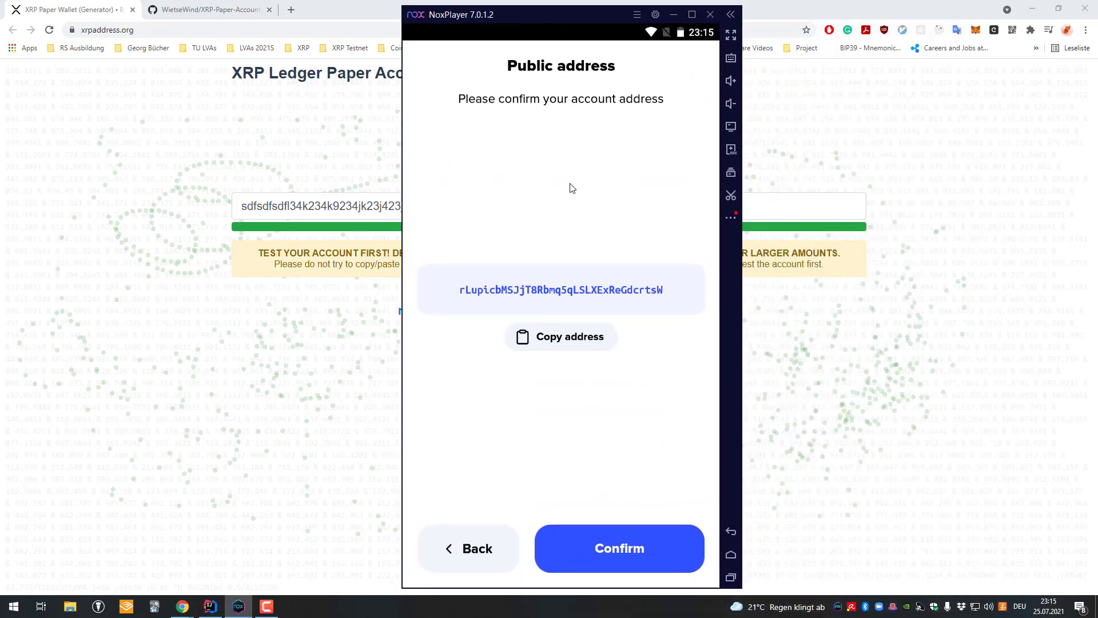
# - Confirm the address, keep Standard security, finish the import and dismiss the completion message
pyautogui.click(617, 548)
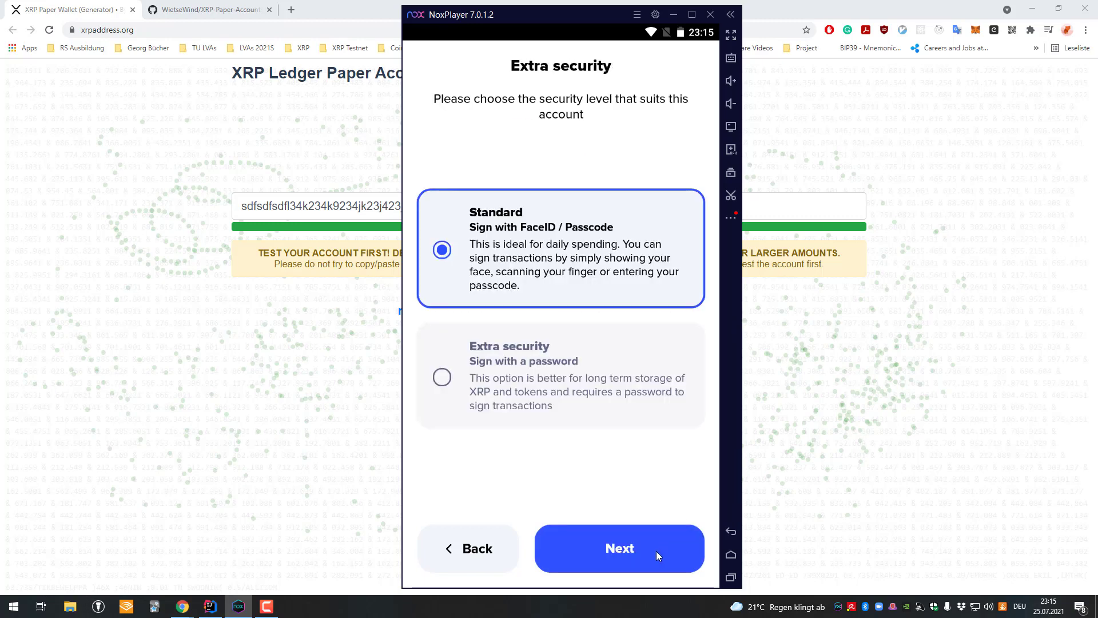
pyautogui.click(619, 548)
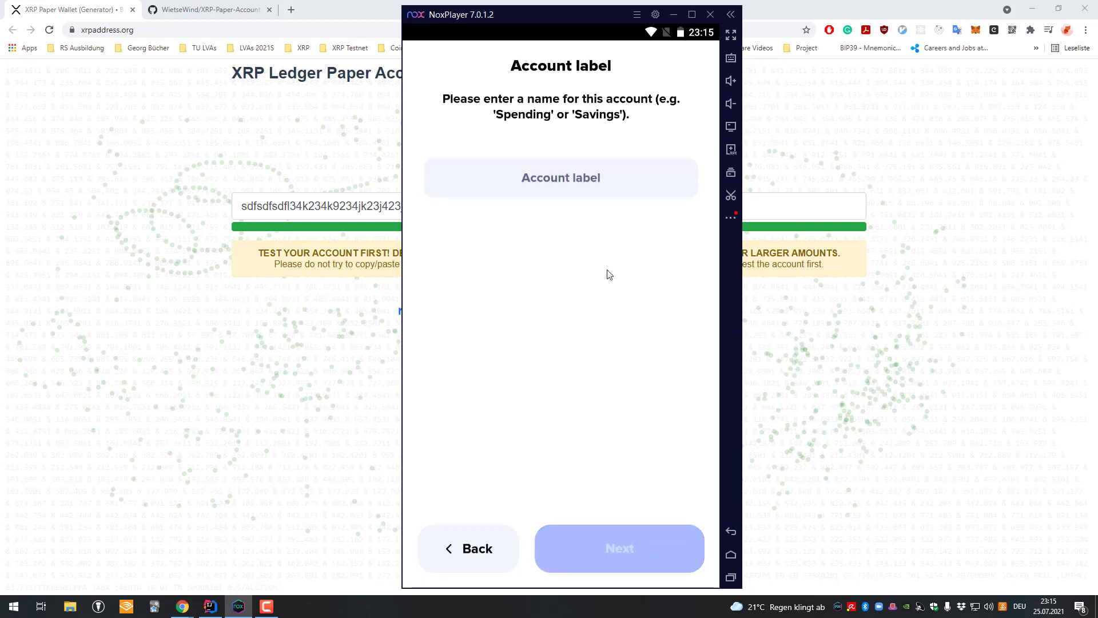
pyautogui.click(619, 548)
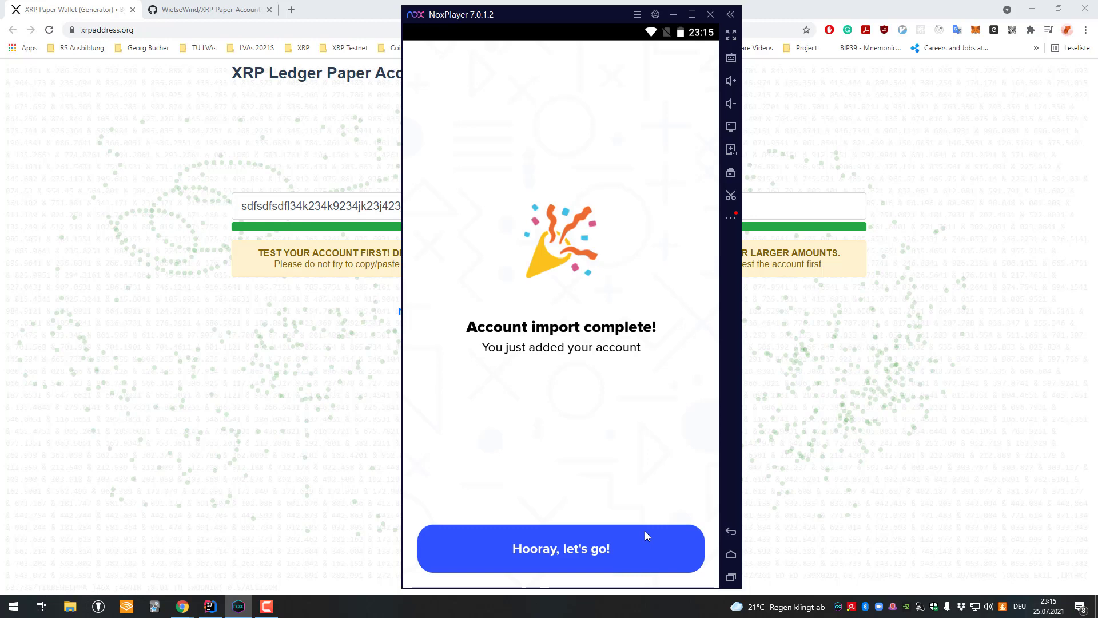
pyautogui.click(561, 548)
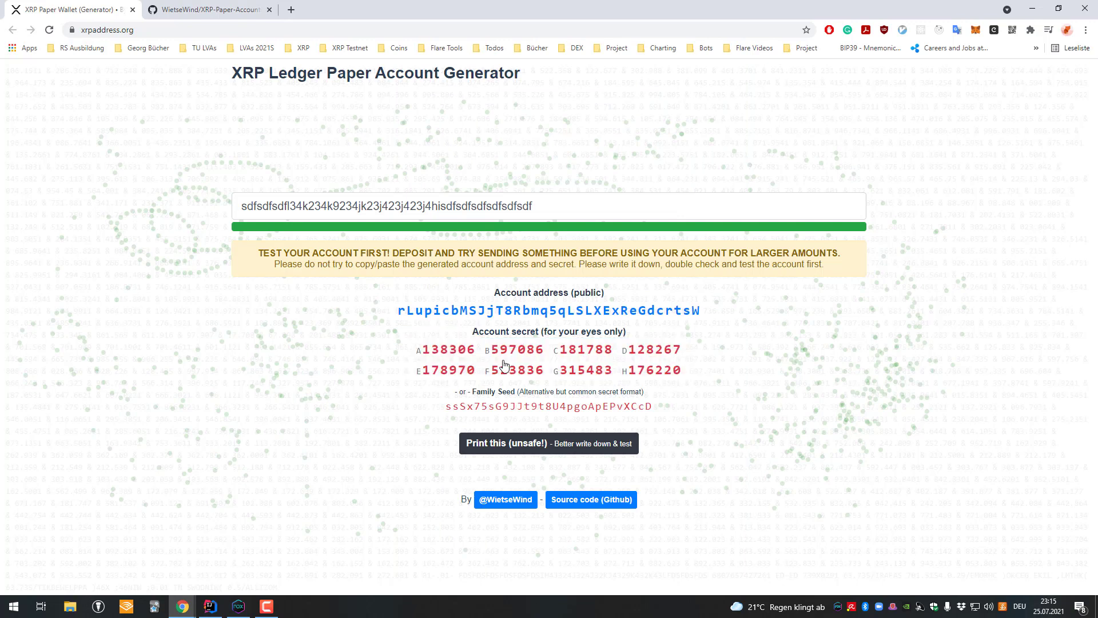
pyautogui.click(518, 360)
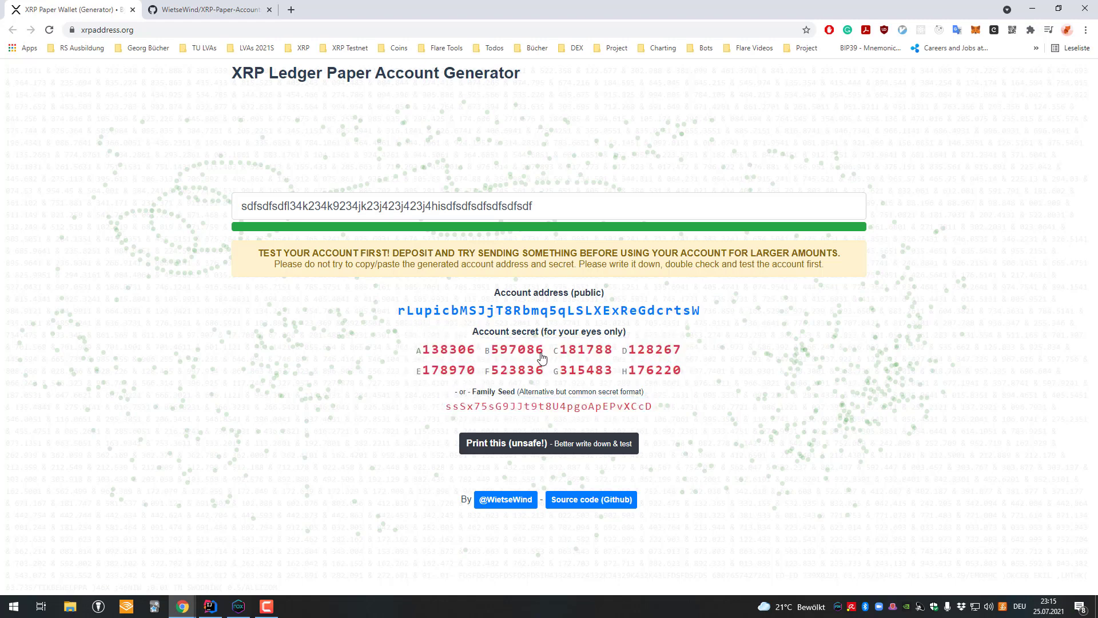
pyautogui.click(548, 406)
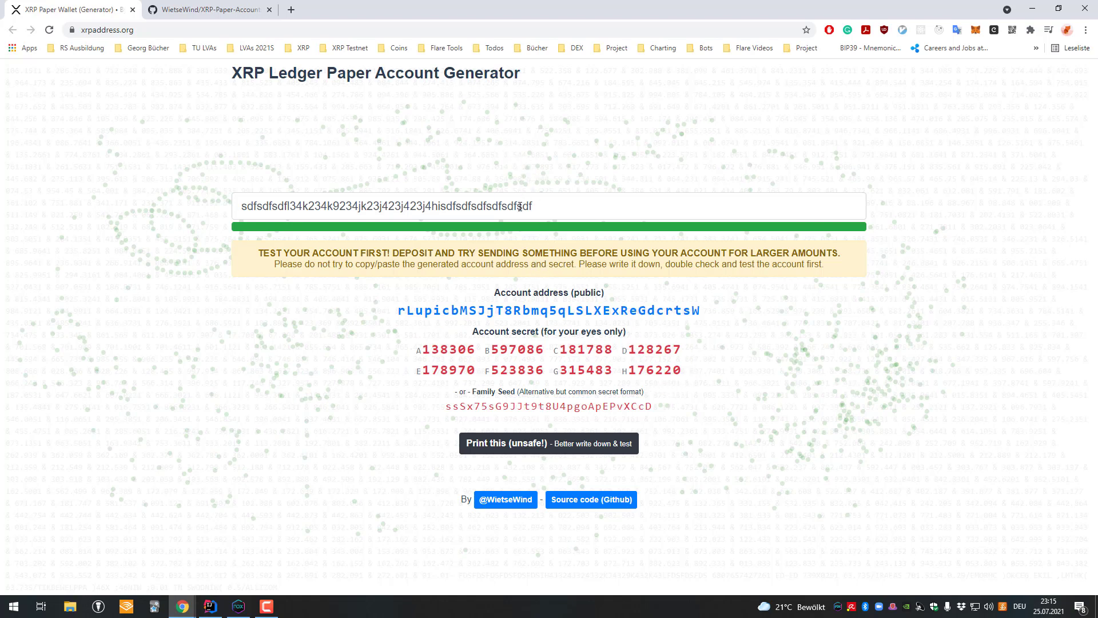
pyautogui.moveTo(847, 346)
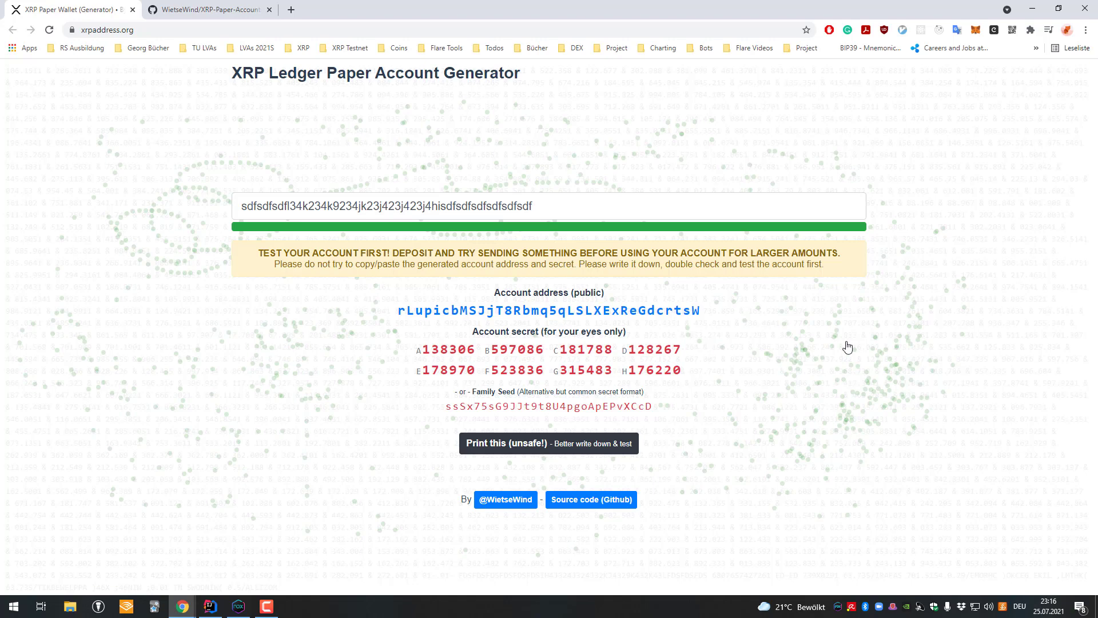